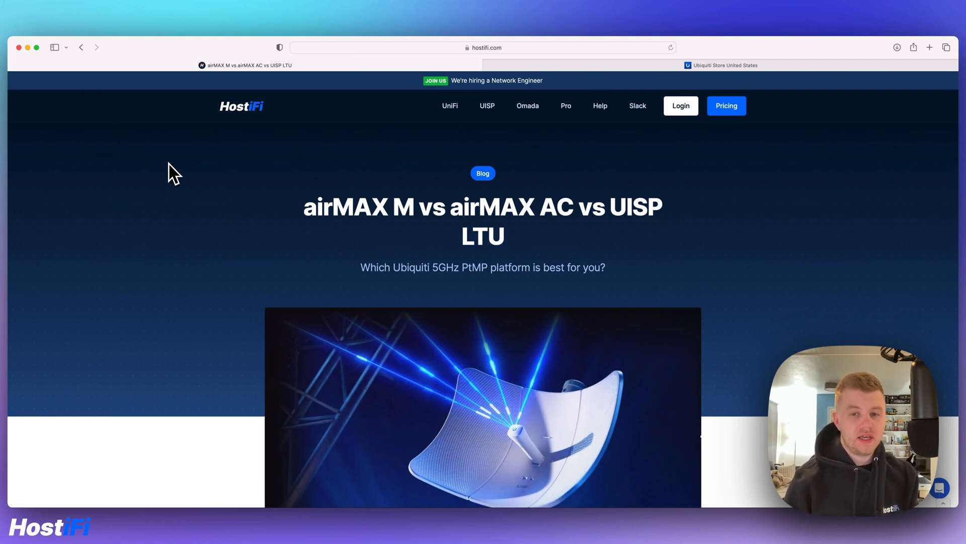
- Scroll past the header image to the article's introduction and airMAX M section
scroll(down, 3)
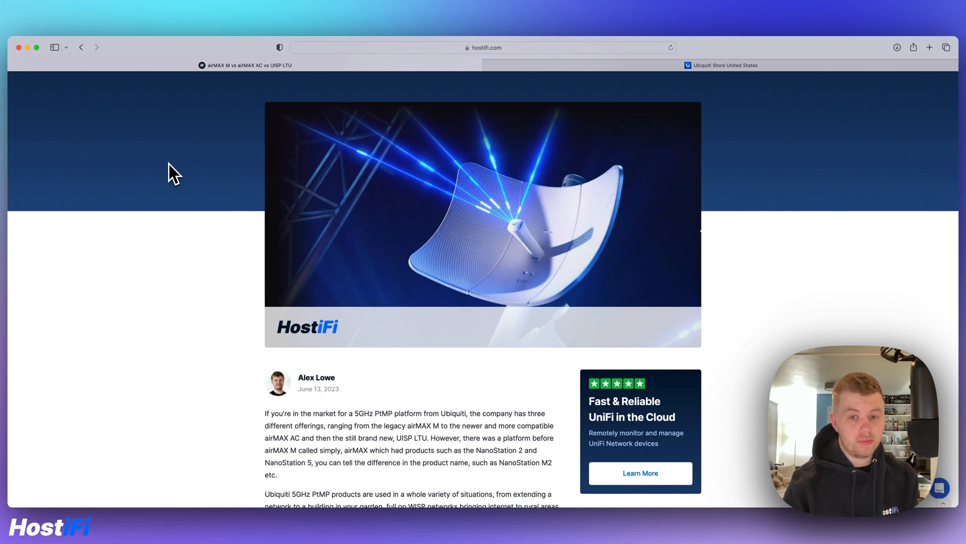
scroll(down, 3)
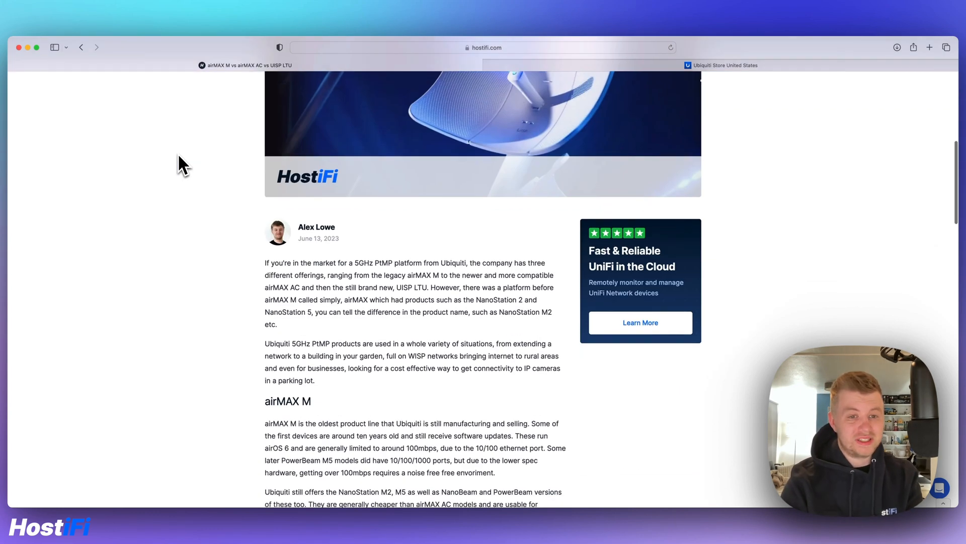
scroll(down, 3)
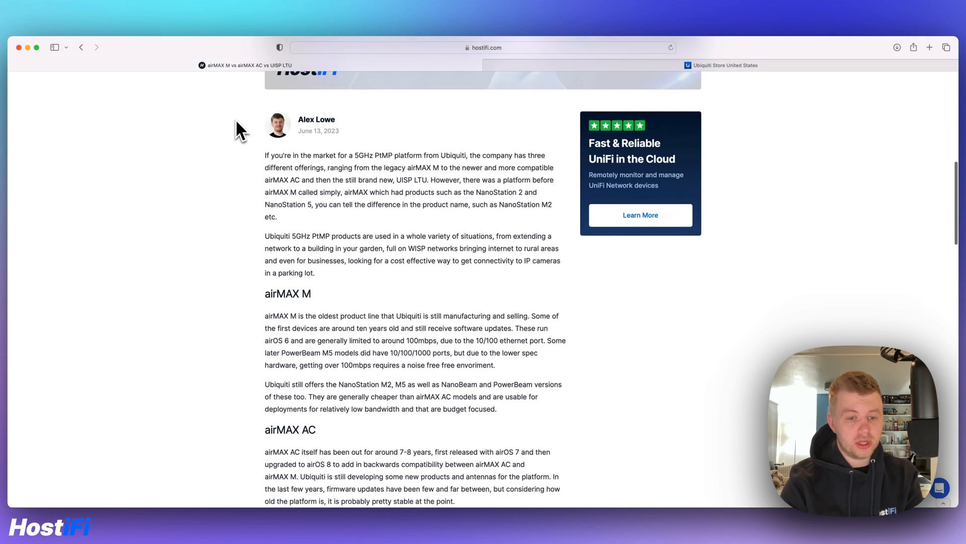
- Switch to the Ubiquiti Store and review the full airMAX 5 GHz product list
click(720, 64)
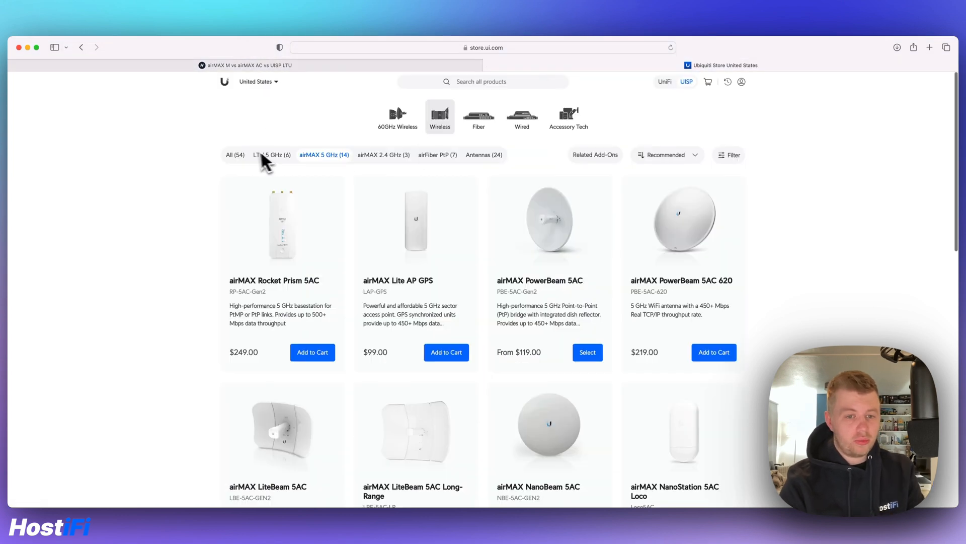
scroll(down, 3)
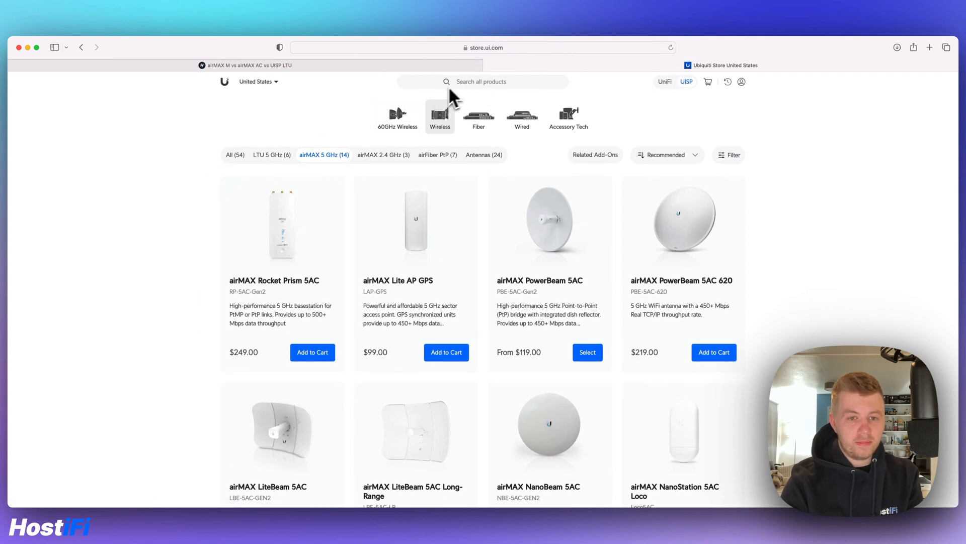
mouse_move(677, 93)
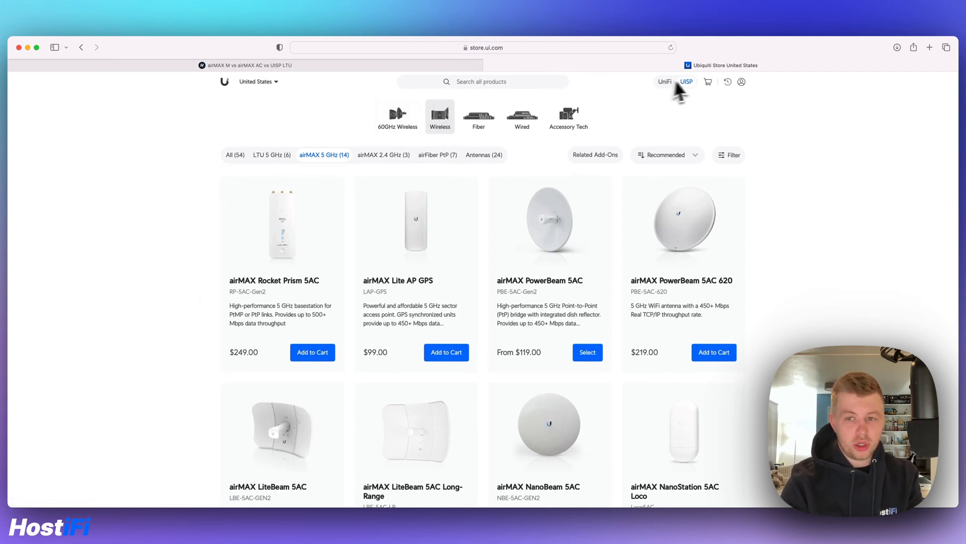
mouse_move(202, 226)
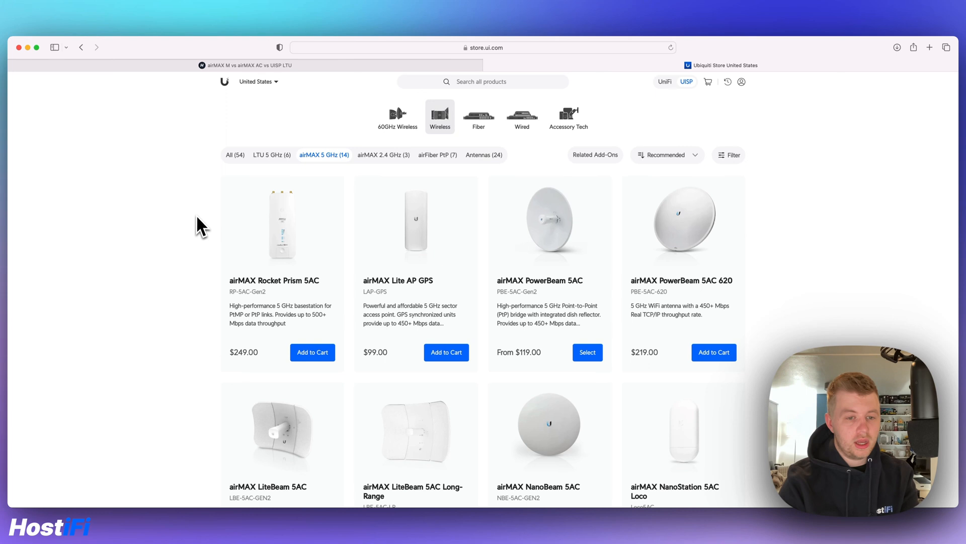
mouse_move(282, 222)
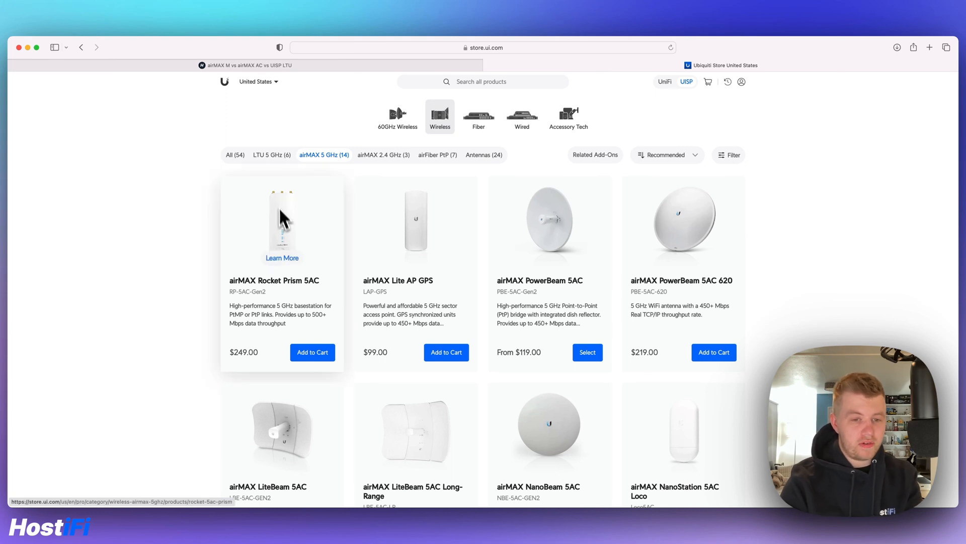
mouse_move(277, 230)
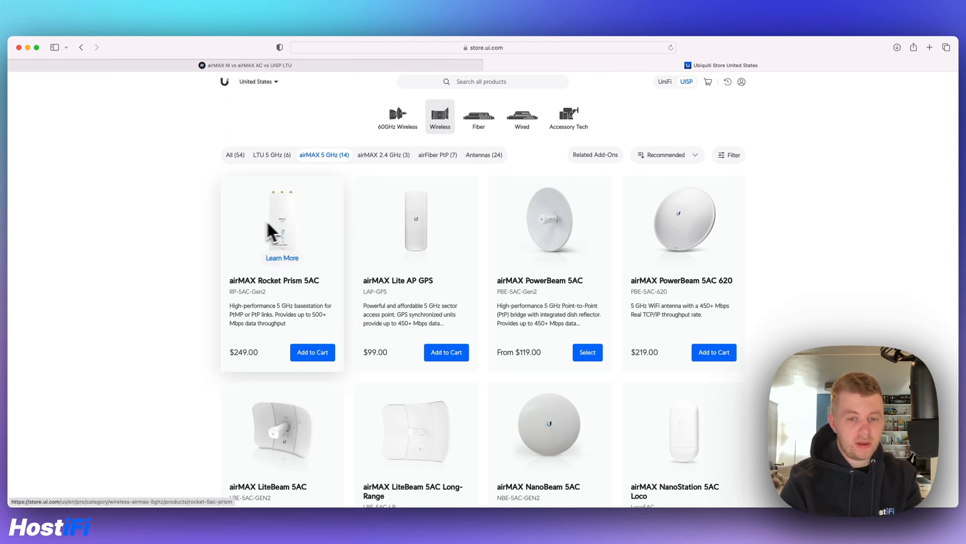
scroll(down, 3)
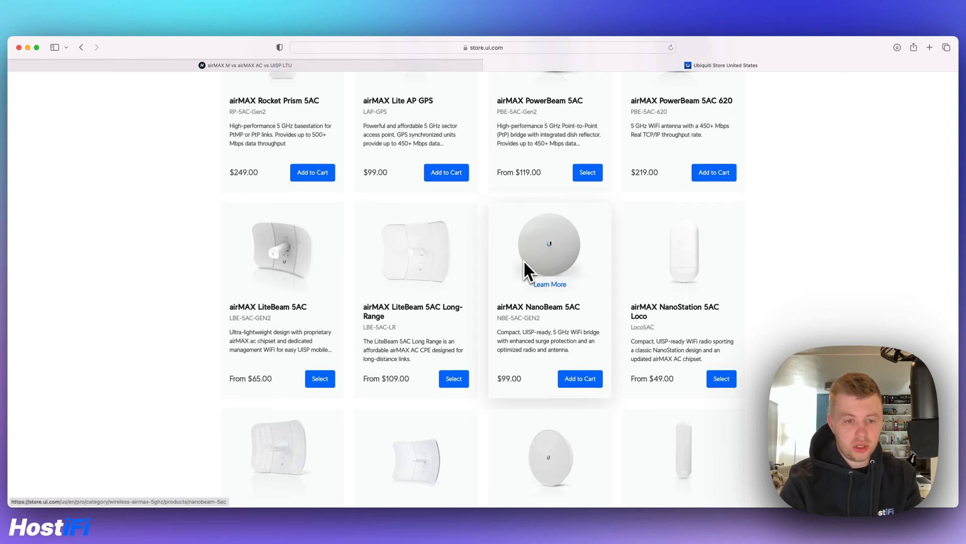
scroll(down, 3)
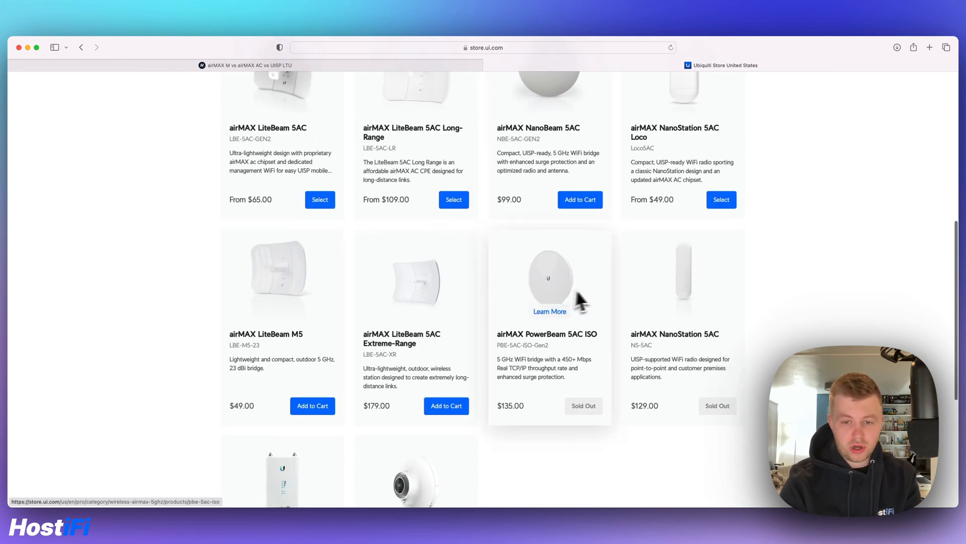
mouse_move(252, 278)
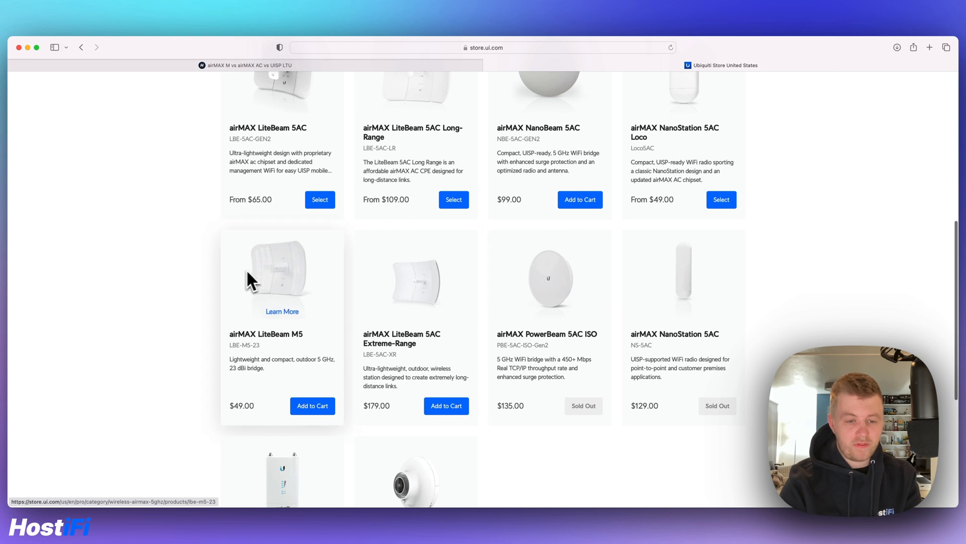
scroll(down, 3)
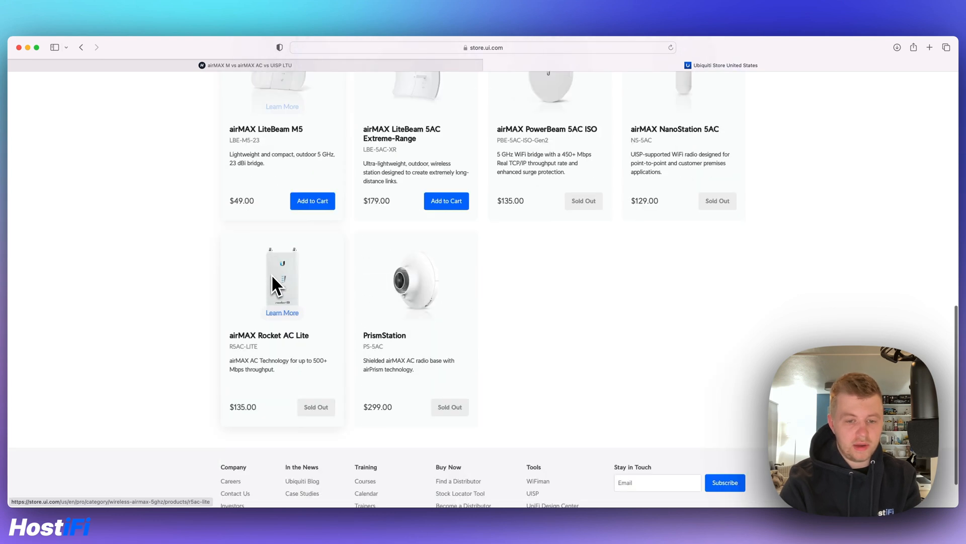
scroll(up, 3)
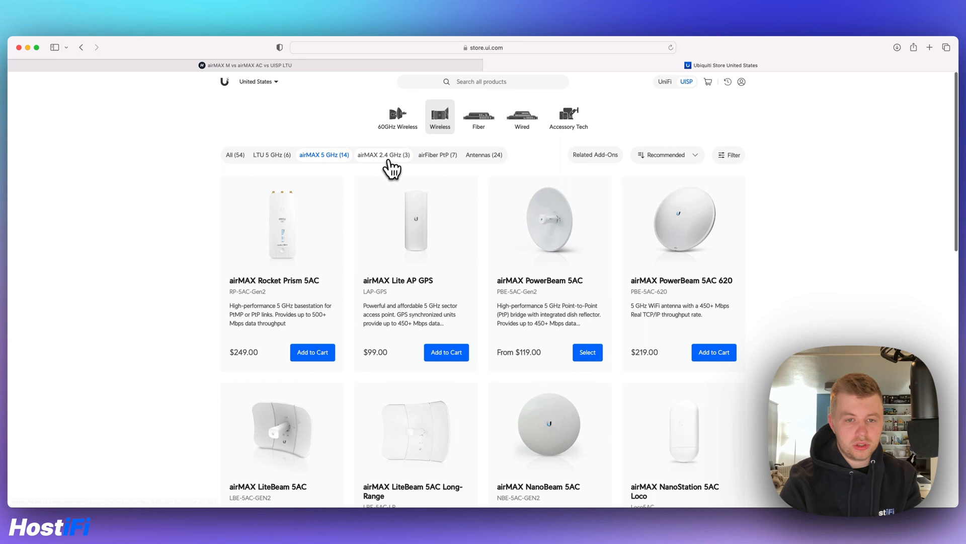
- Filter the wireless catalogue to the three airMAX 2.4 GHz products
click(382, 155)
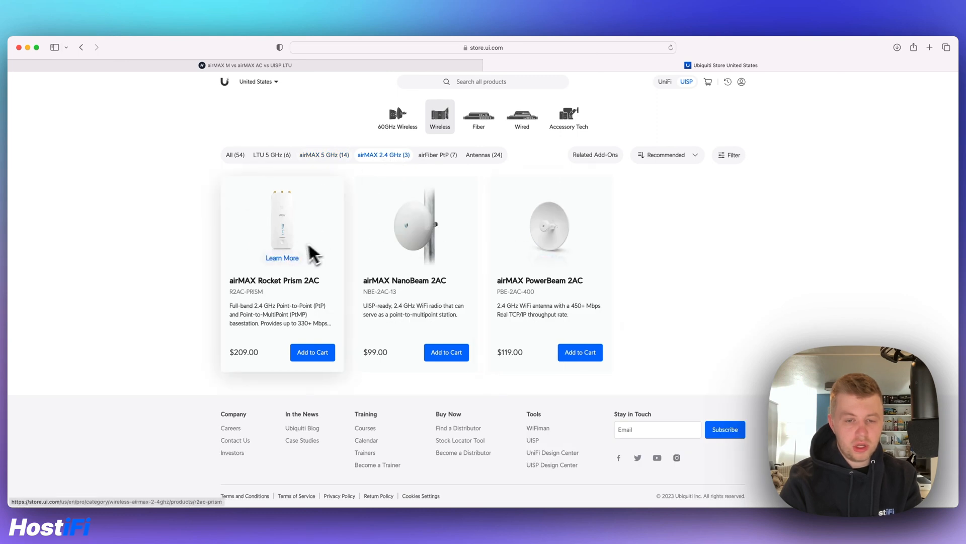
mouse_move(274, 247)
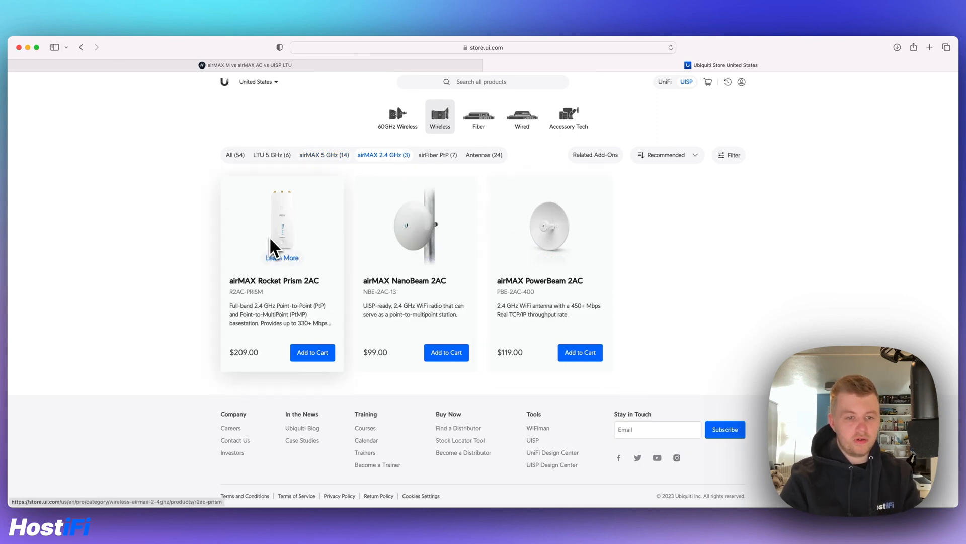
mouse_move(357, 171)
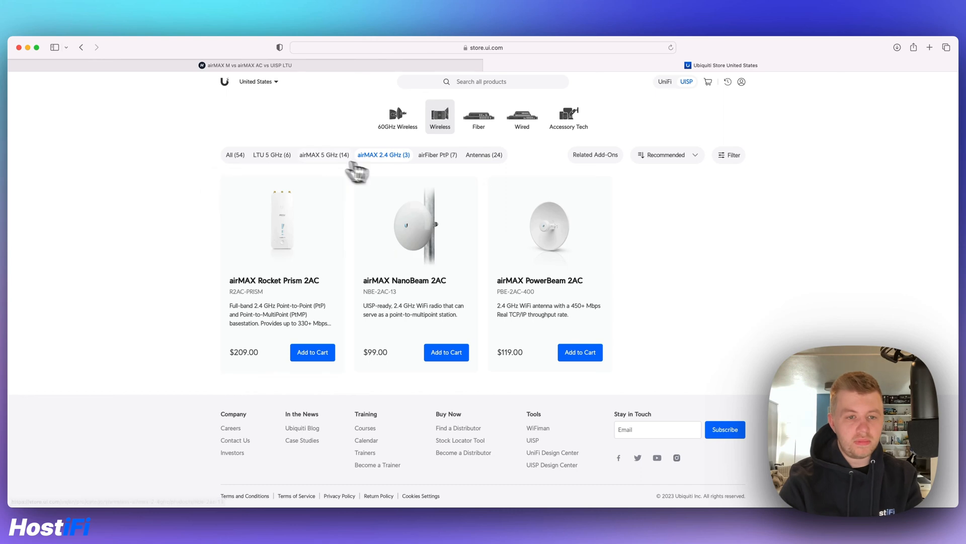
- Filter to the six LTU 5 GHz products, then glance back at the HostiFi article
click(269, 154)
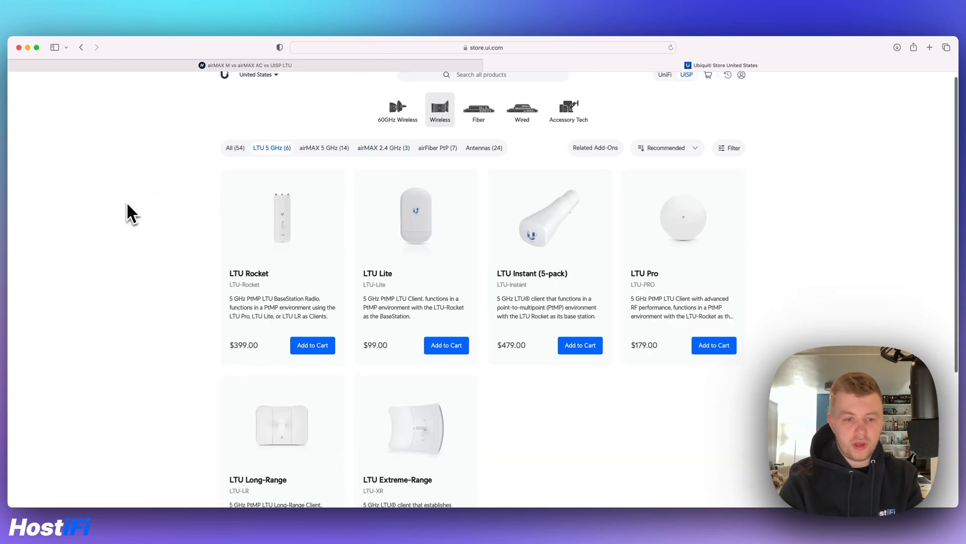
scroll(down, 3)
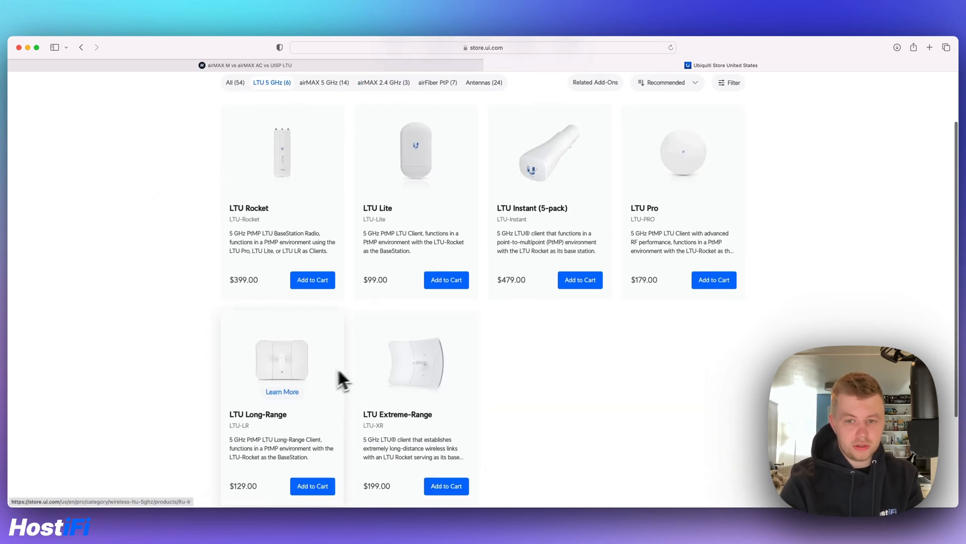
mouse_move(557, 347)
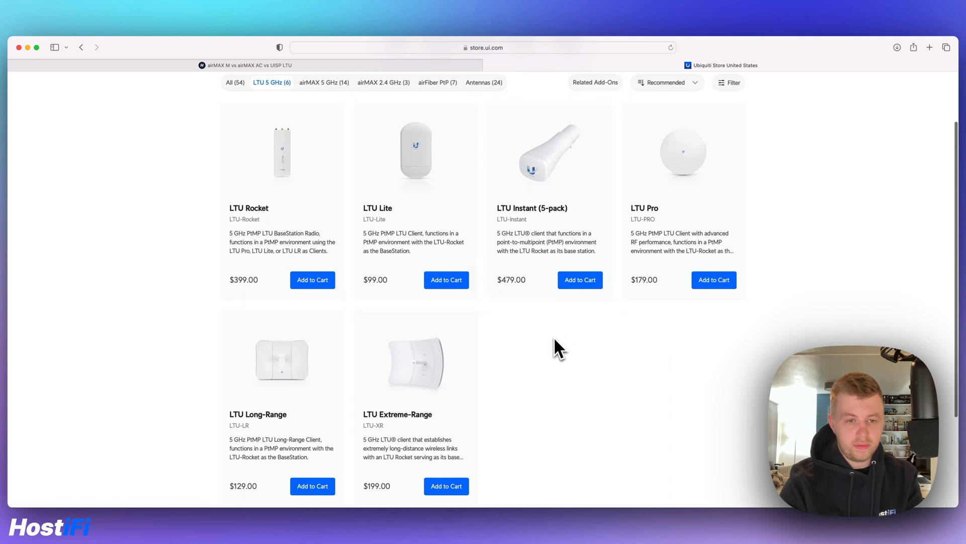
click(244, 64)
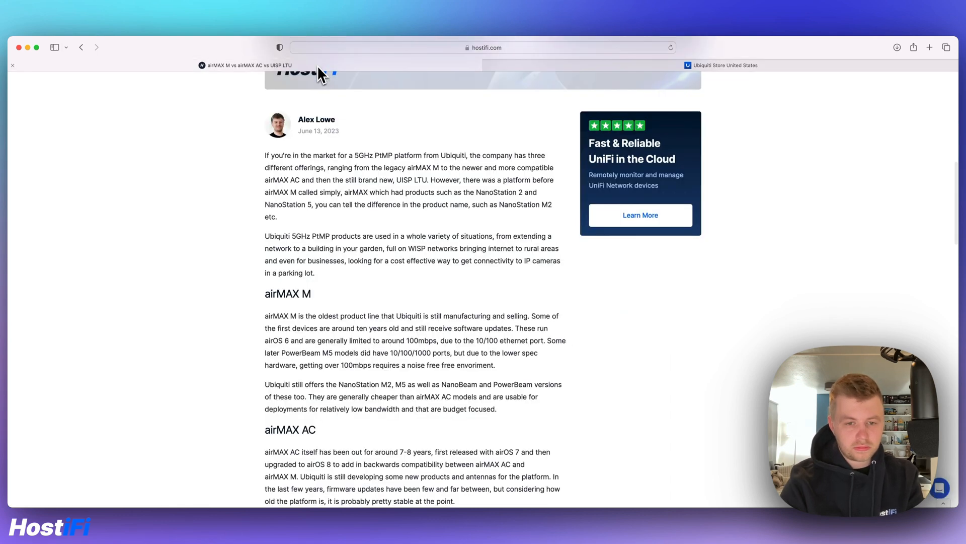
scroll(down, 3)
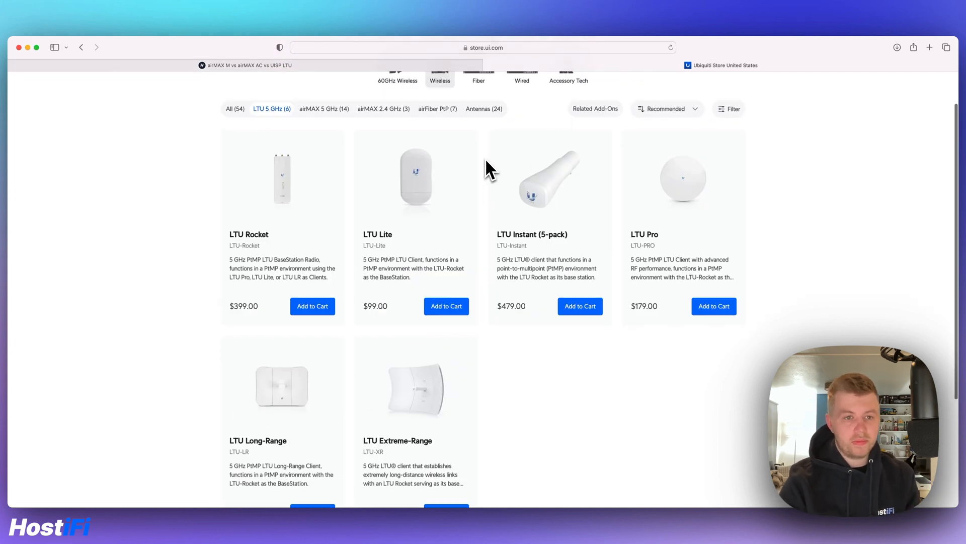
scroll(up, 3)
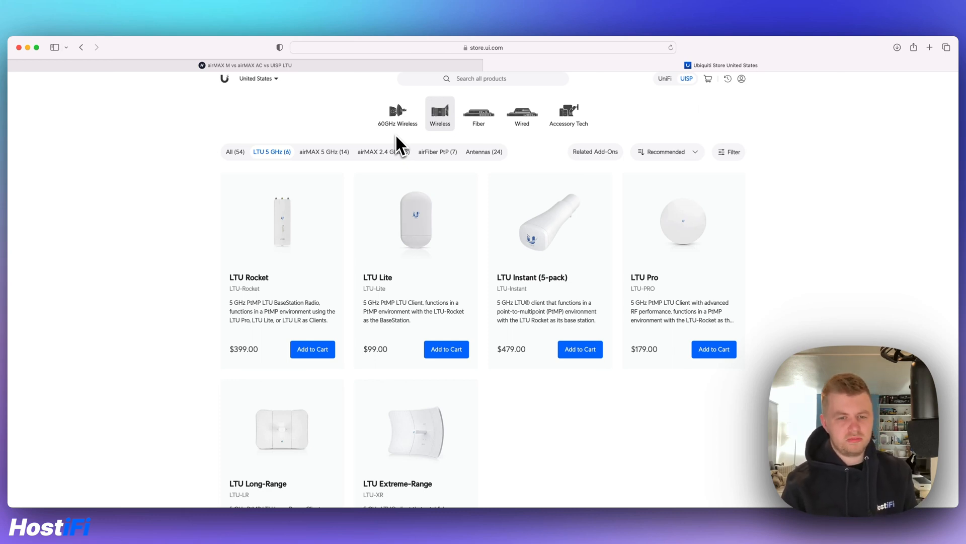
mouse_move(392, 155)
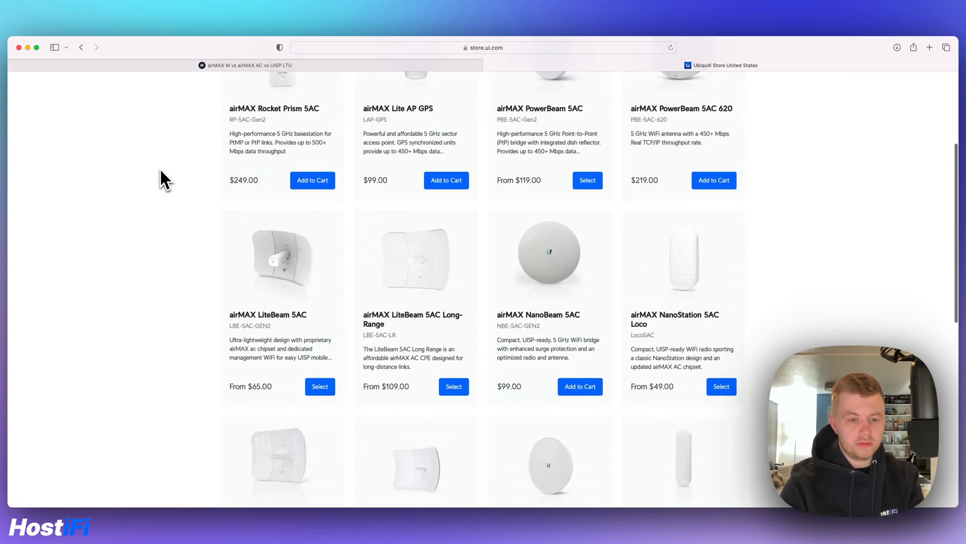
scroll(down, 3)
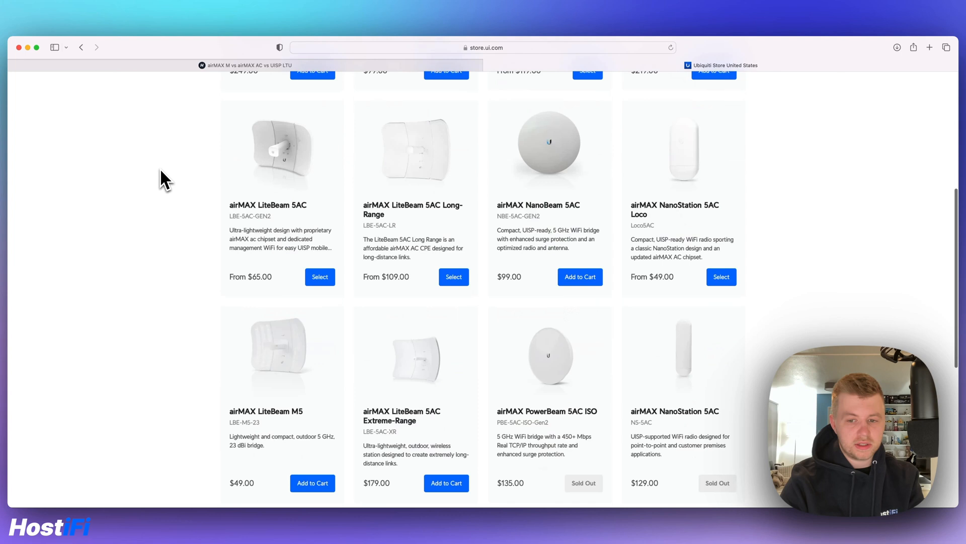
scroll(down, 3)
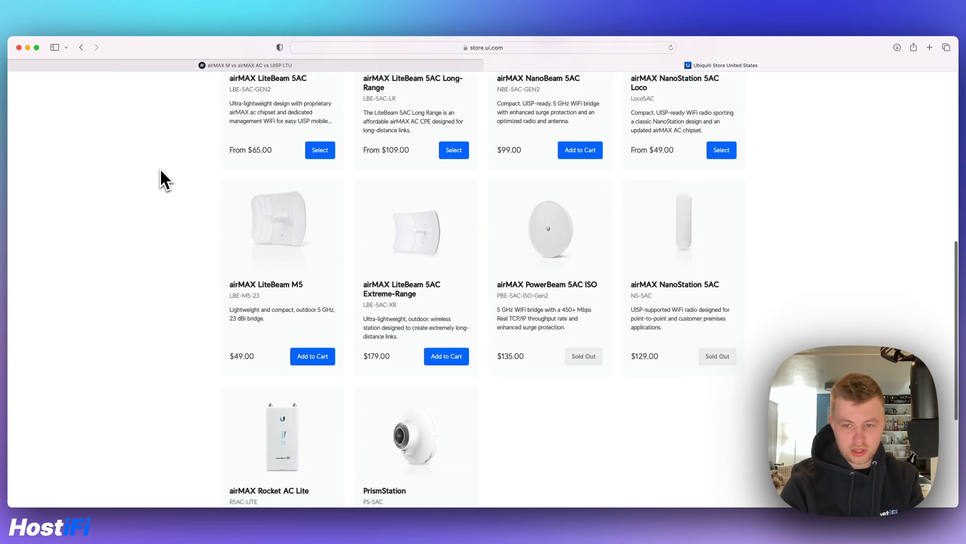
scroll(up, 3)
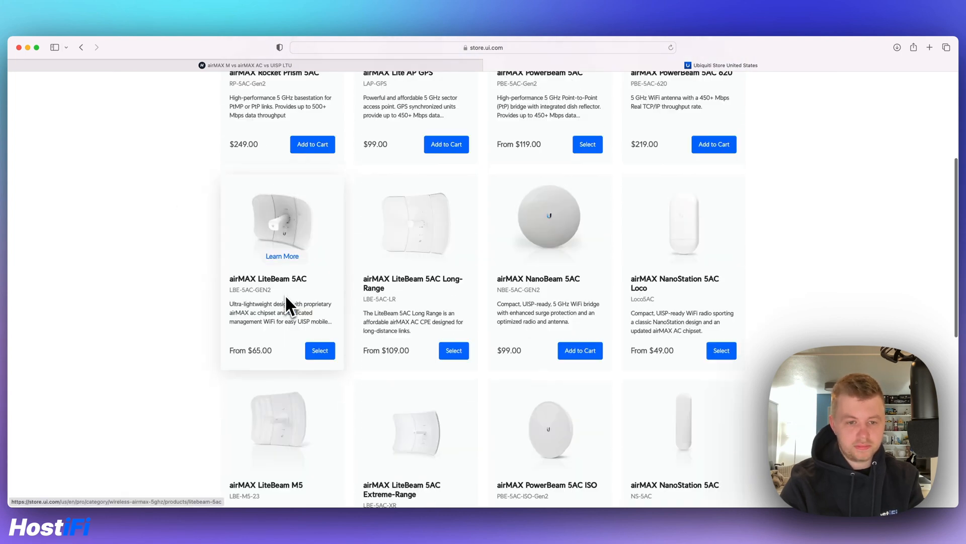
scroll(down, 3)
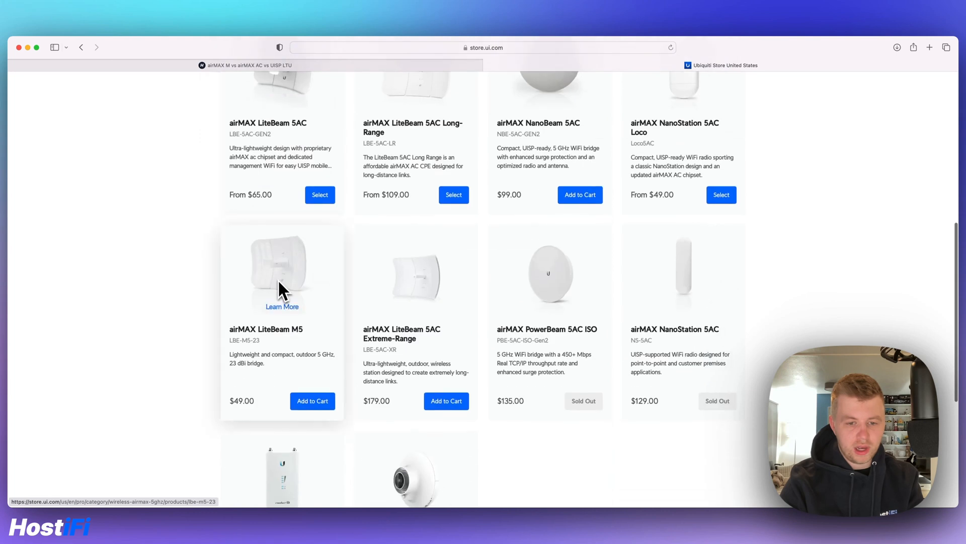
scroll(up, 3)
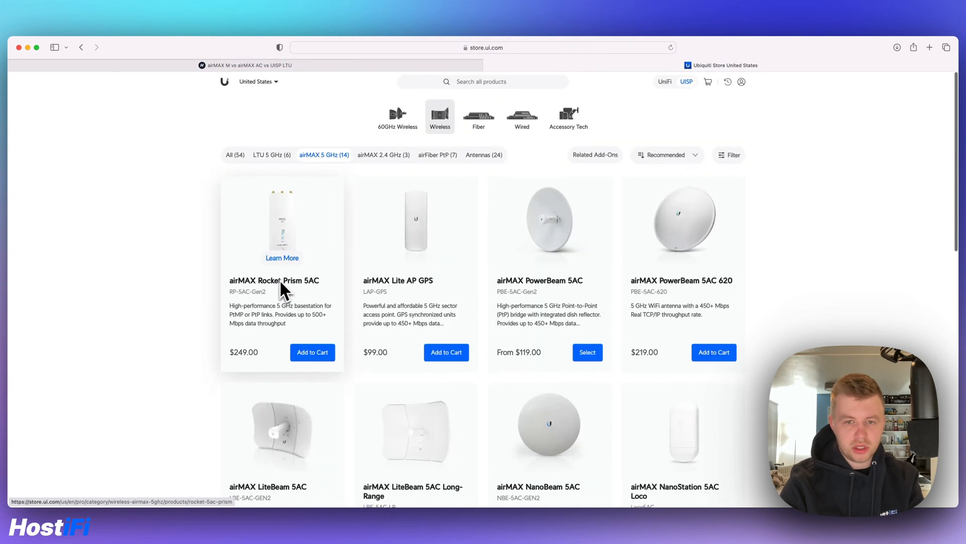
mouse_move(480, 160)
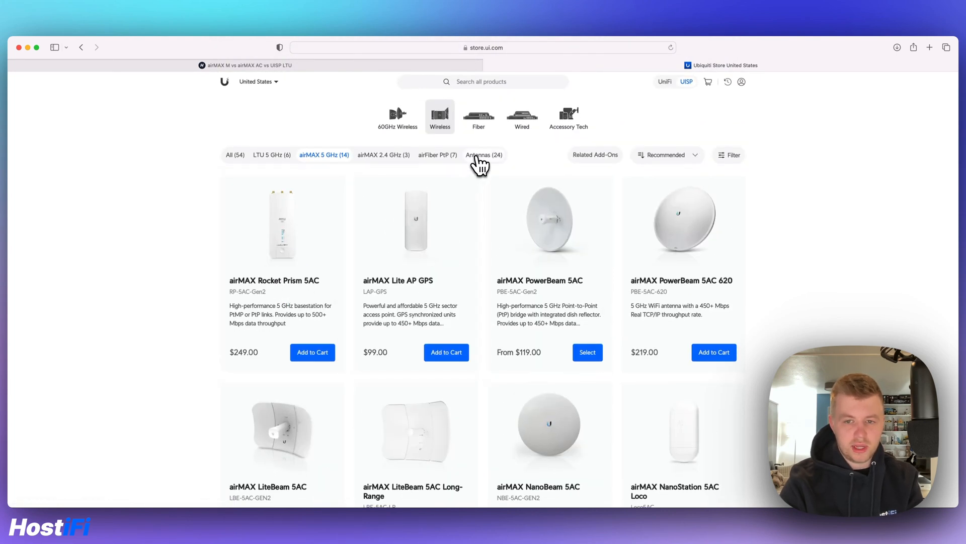
scroll(down, 3)
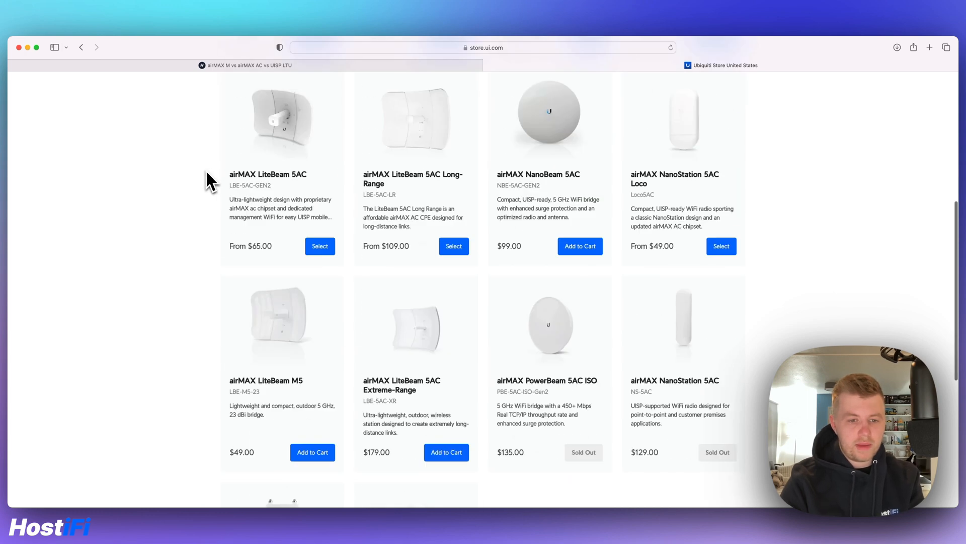
scroll(down, 3)
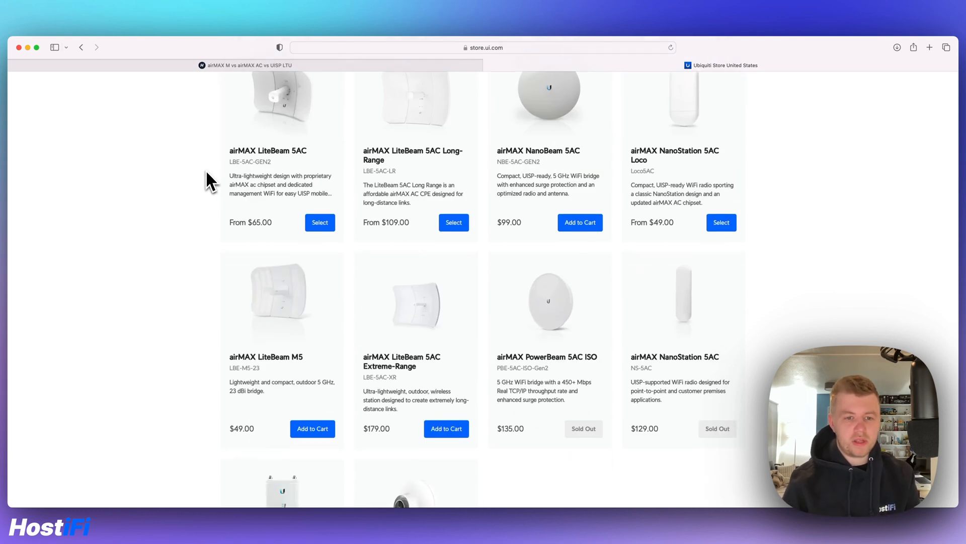
mouse_move(267, 369)
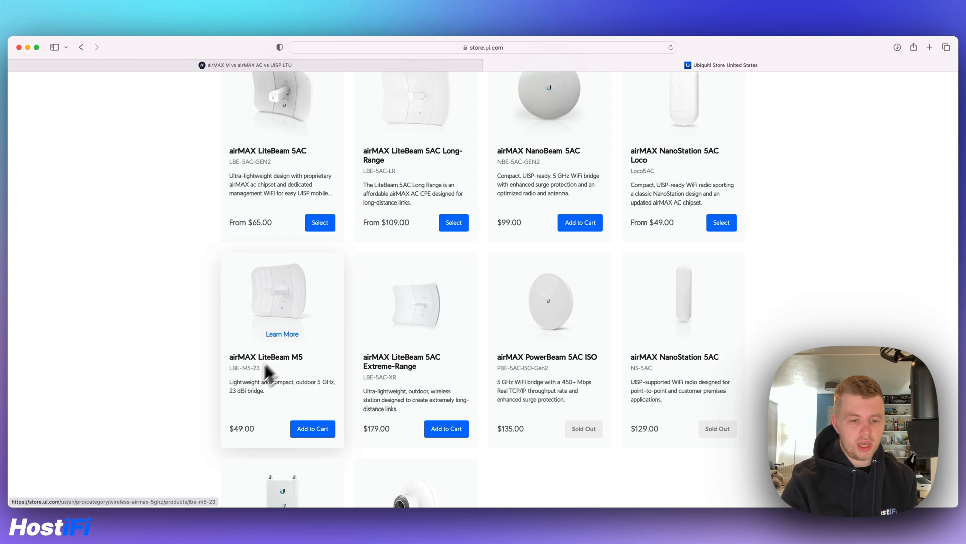
mouse_move(550, 302)
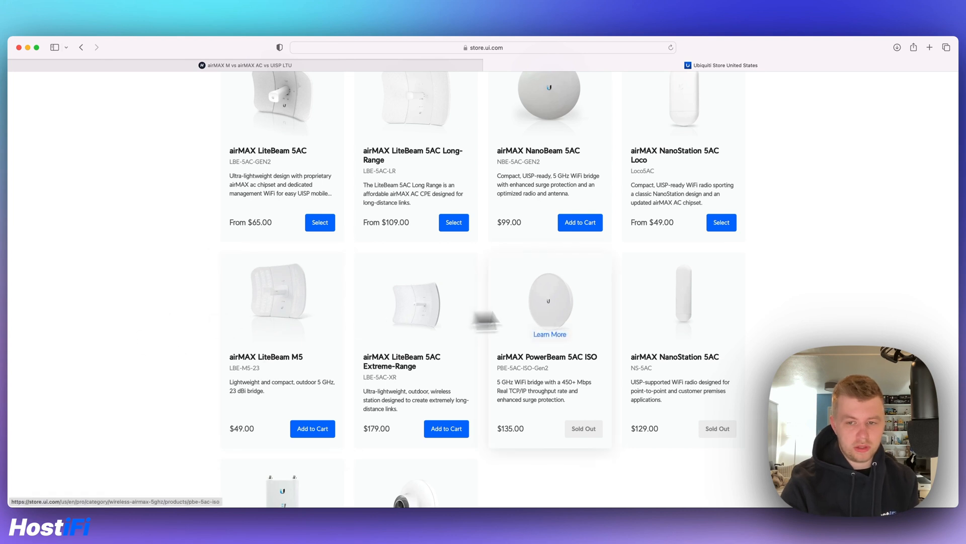
mouse_move(684, 169)
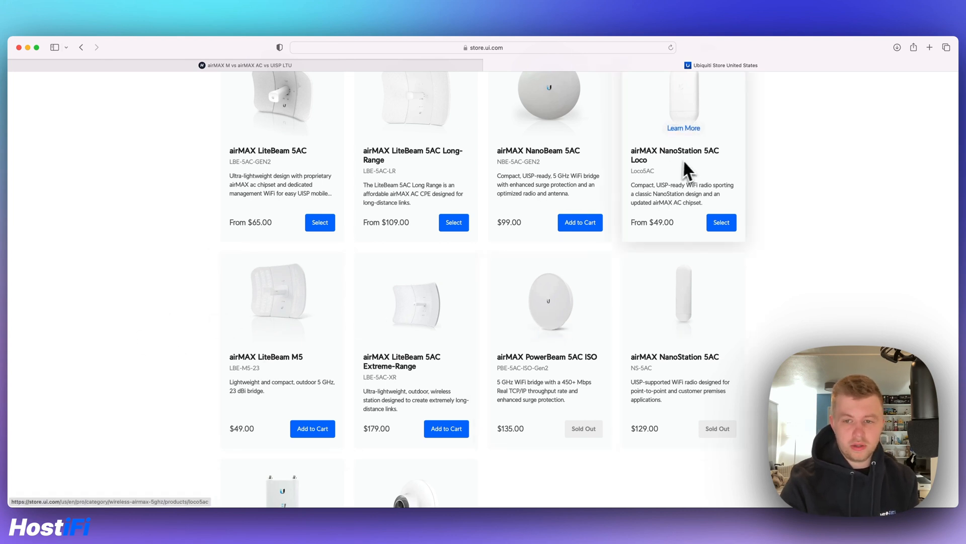
mouse_move(668, 115)
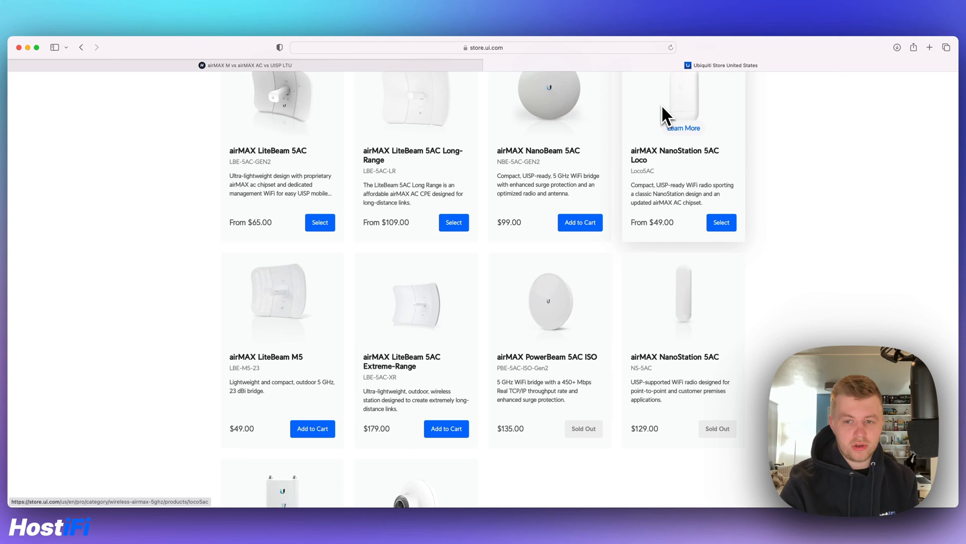
mouse_move(258, 330)
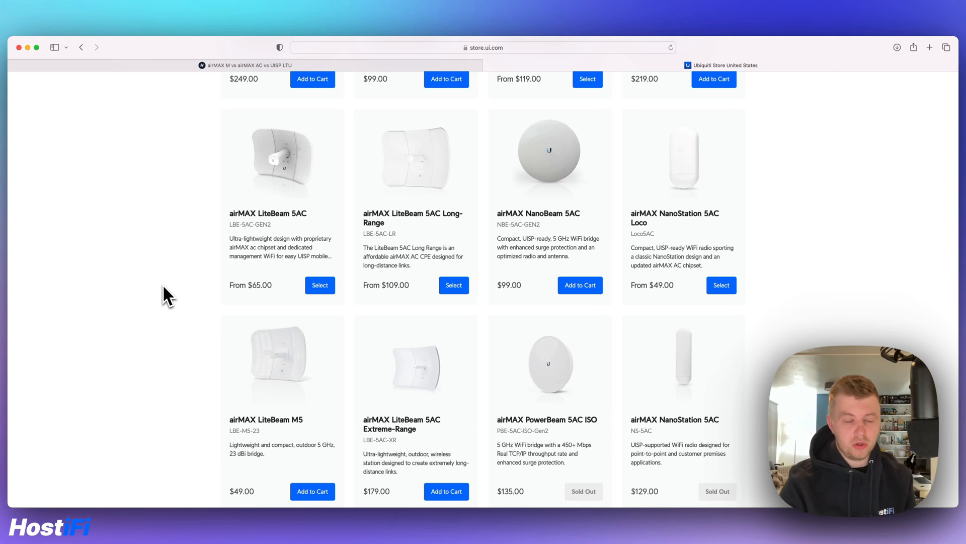
mouse_move(213, 246)
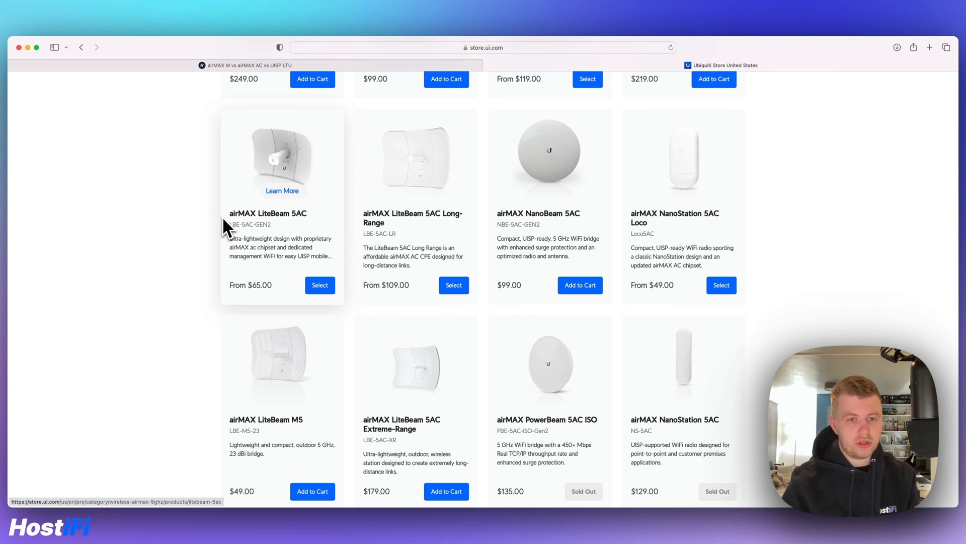
click(246, 64)
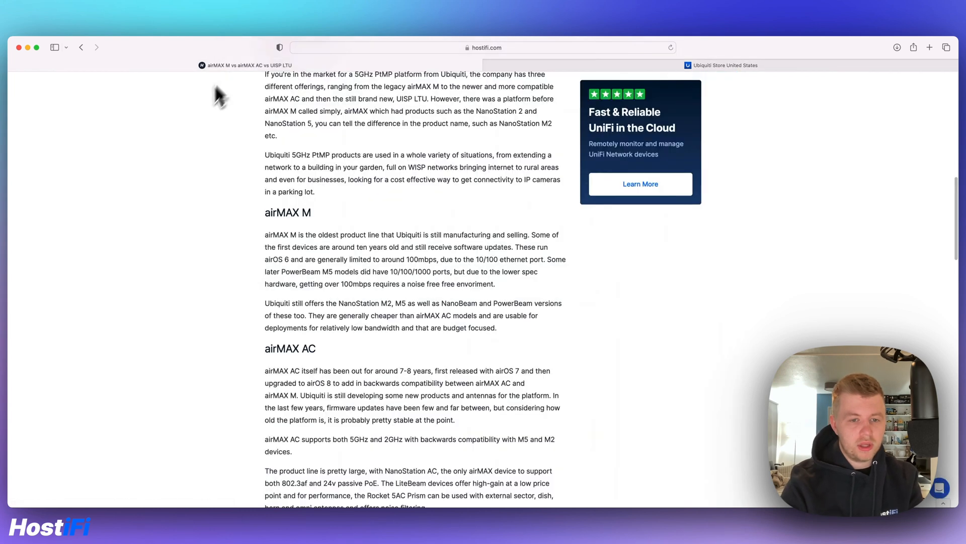
scroll(down, 3)
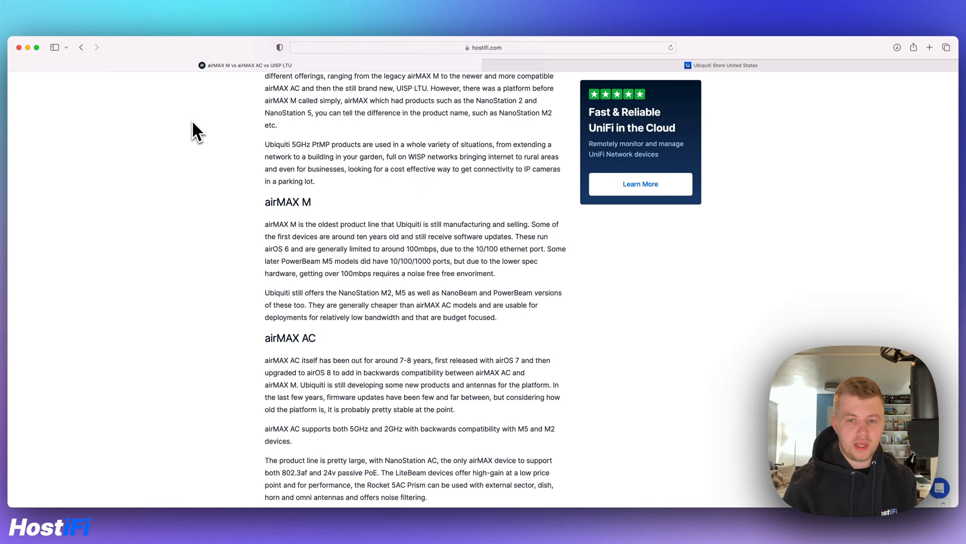
scroll(down, 3)
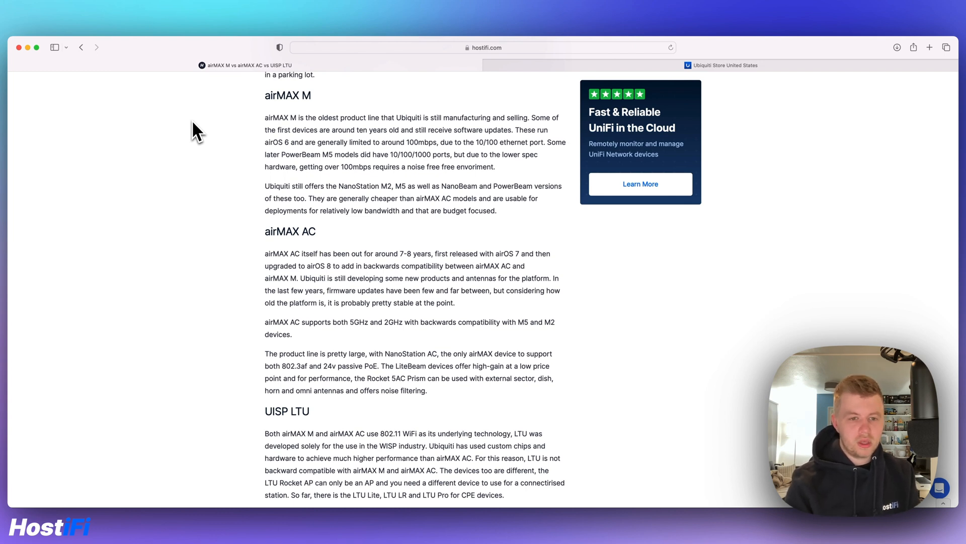
scroll(down, 3)
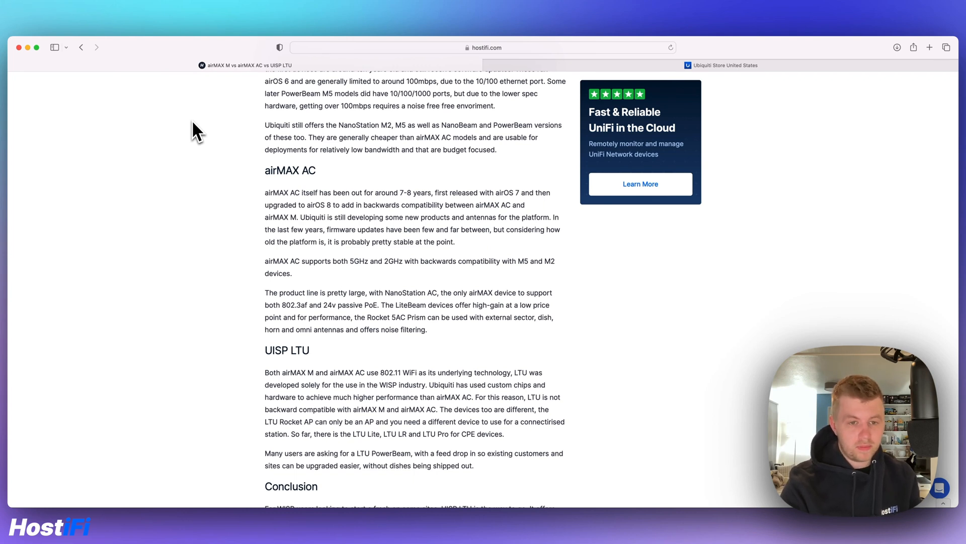
scroll(down, 3)
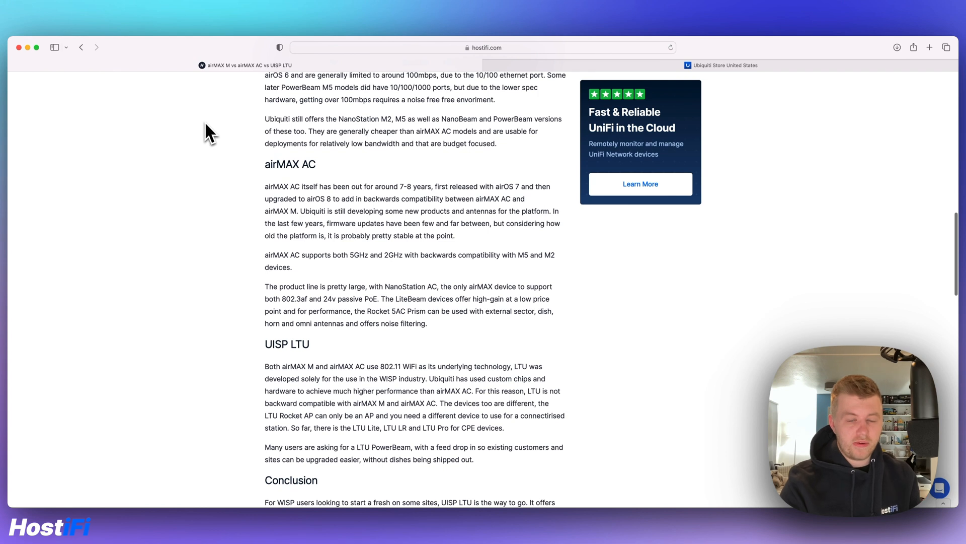
scroll(down, 3)
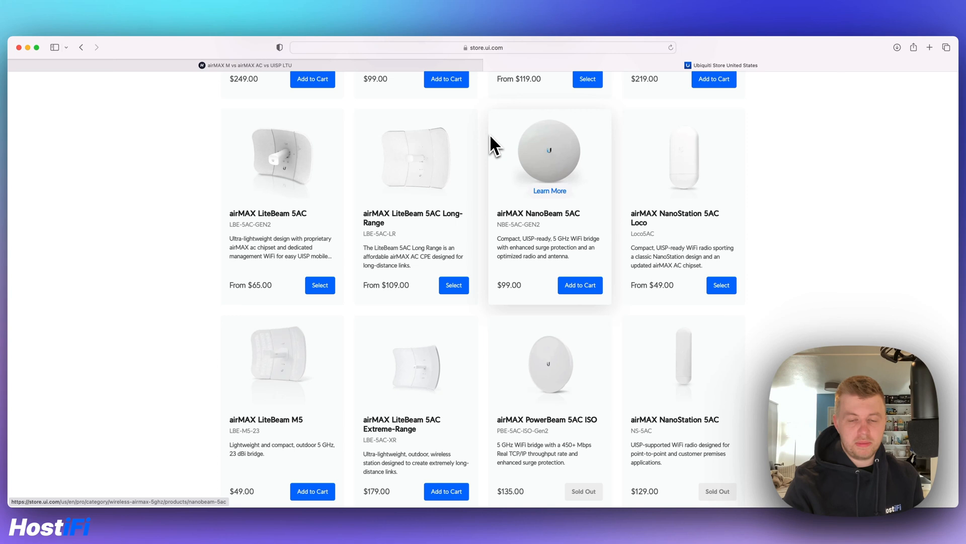
- Browse the airMAX product cards in the store, returning from the HostiFi article to the 5 GHz listing
scroll(up, 3)
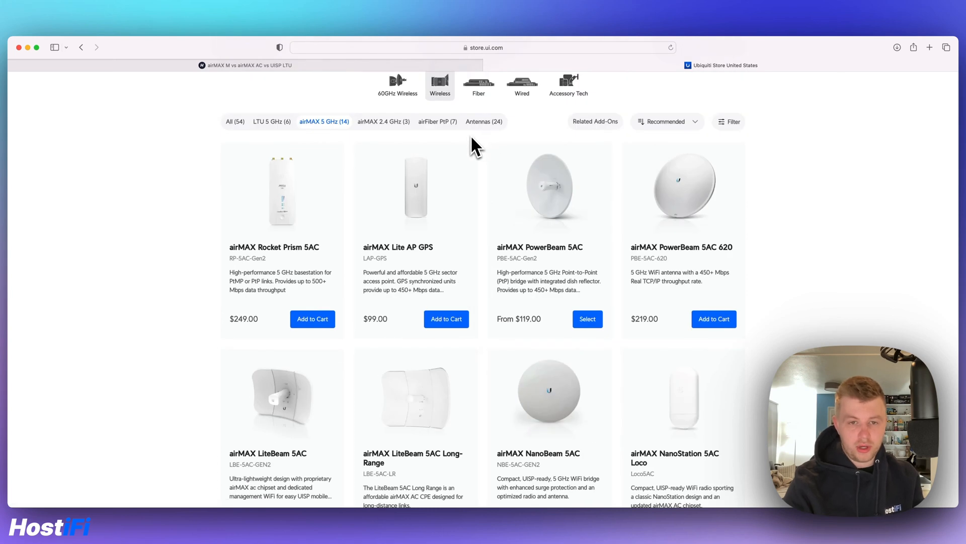
click(383, 122)
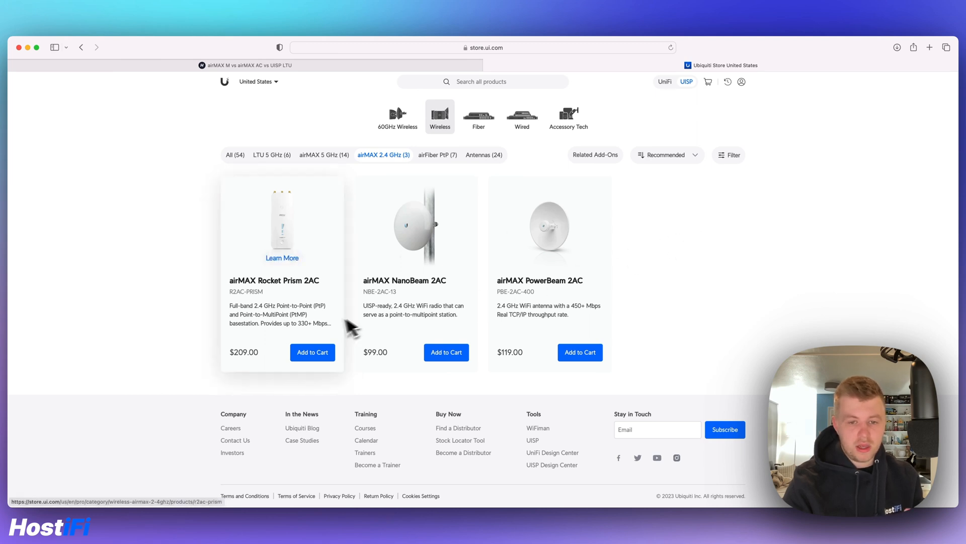
mouse_move(276, 231)
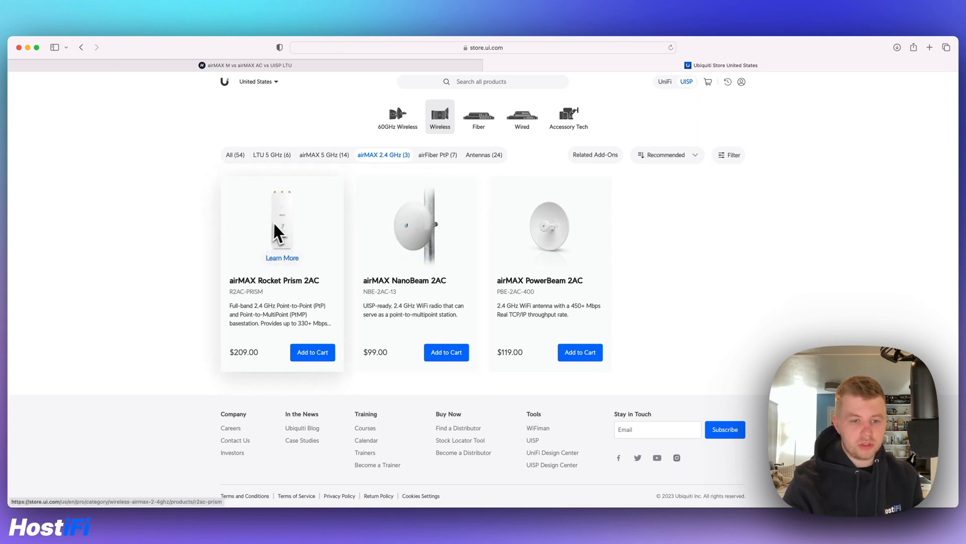
mouse_move(290, 209)
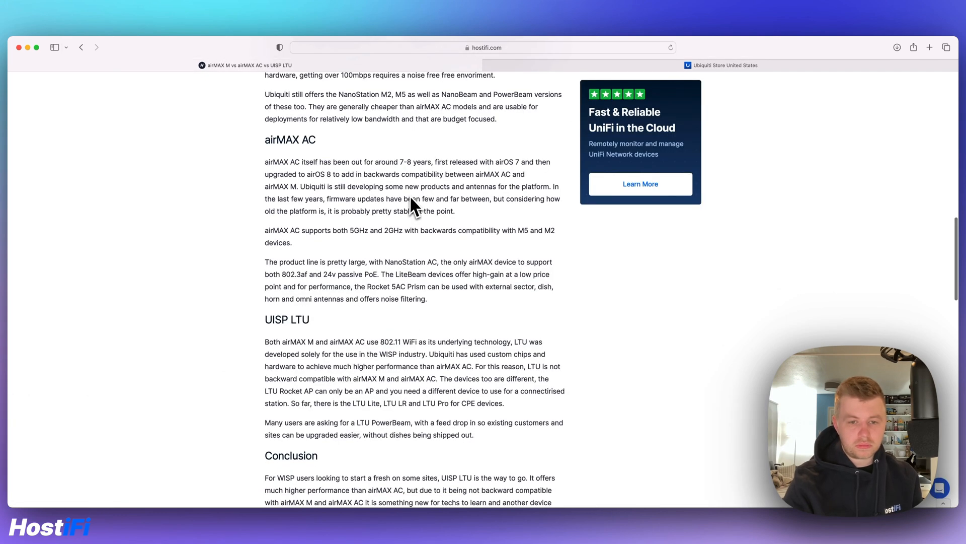
mouse_move(414, 206)
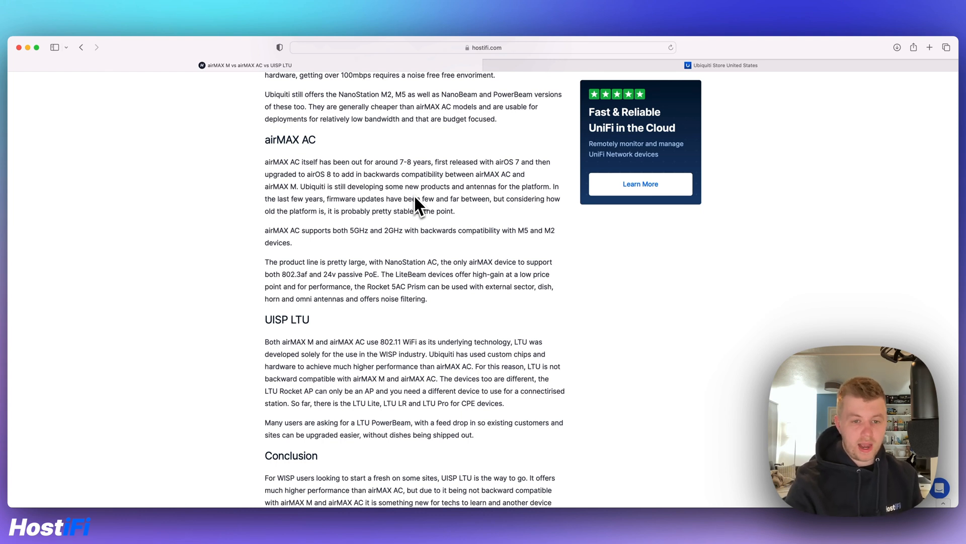
mouse_move(424, 231)
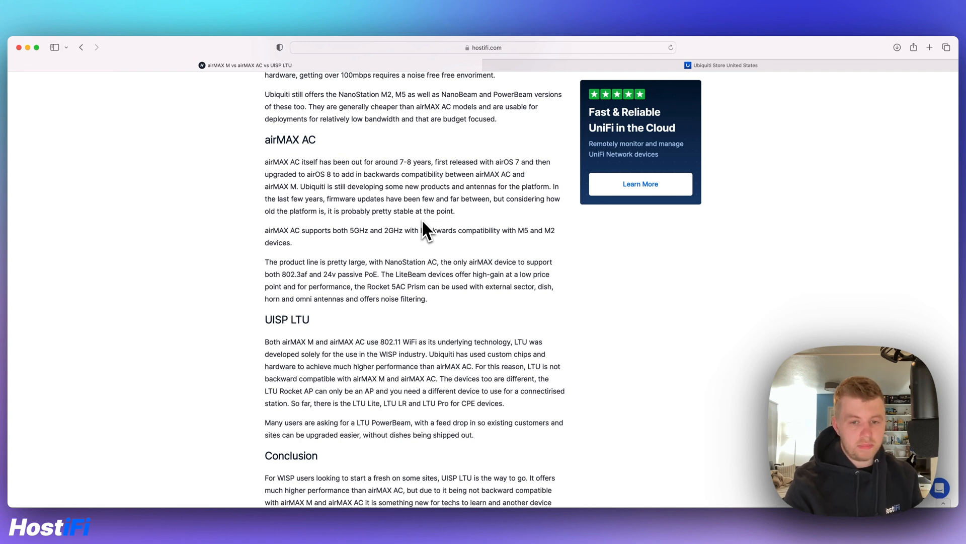
scroll(down, 3)
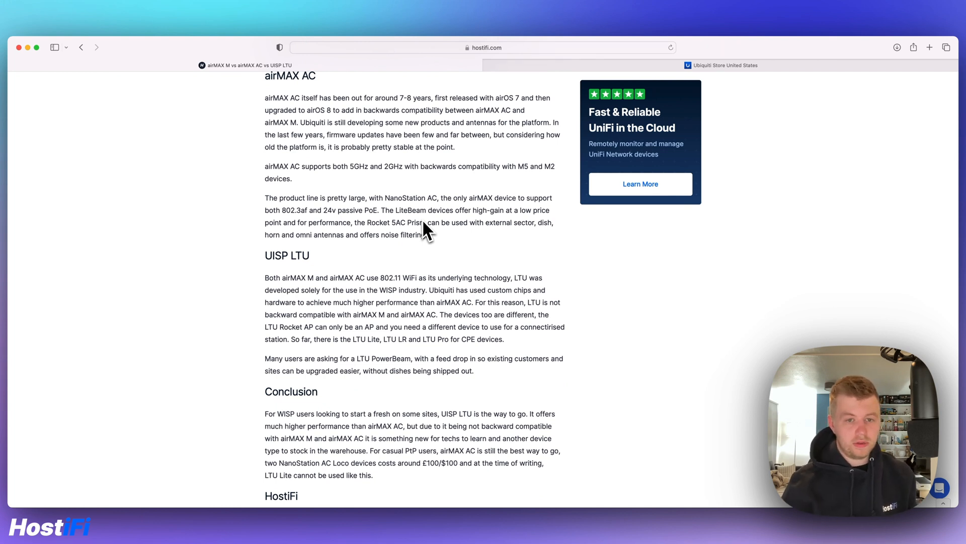
mouse_move(442, 209)
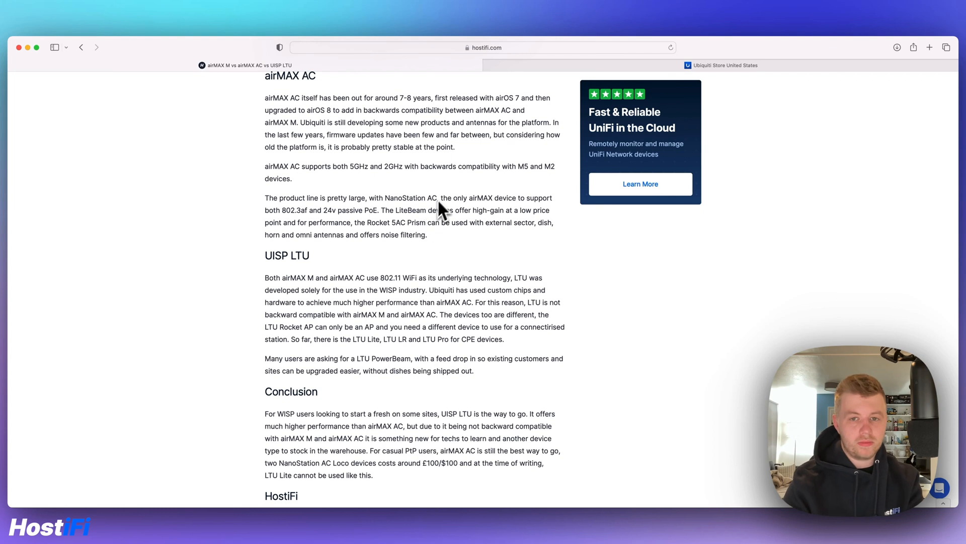
click(640, 183)
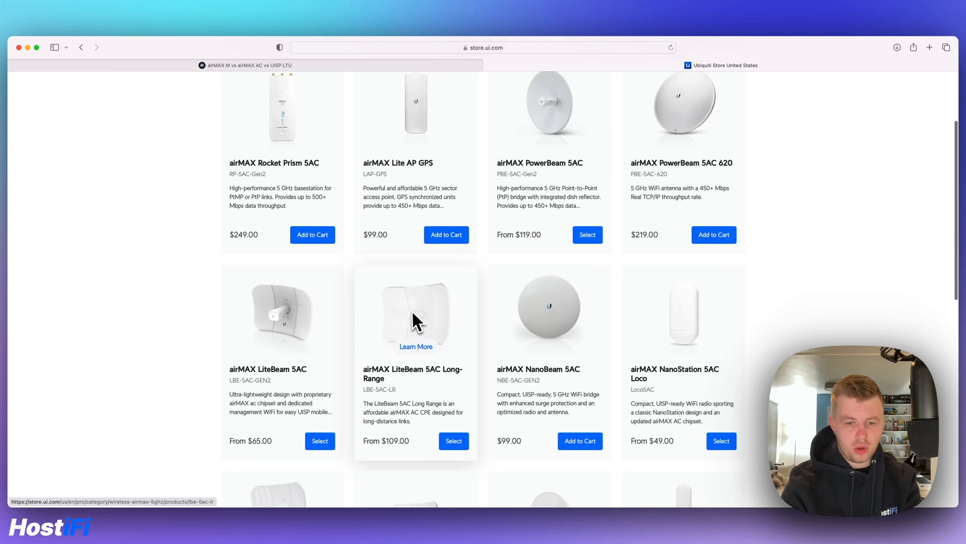
scroll(down, 3)
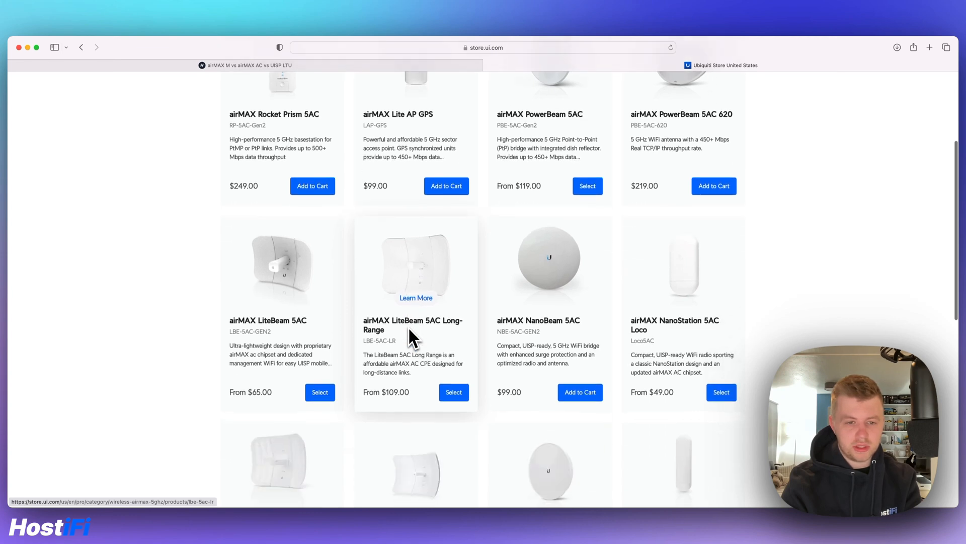
mouse_move(394, 253)
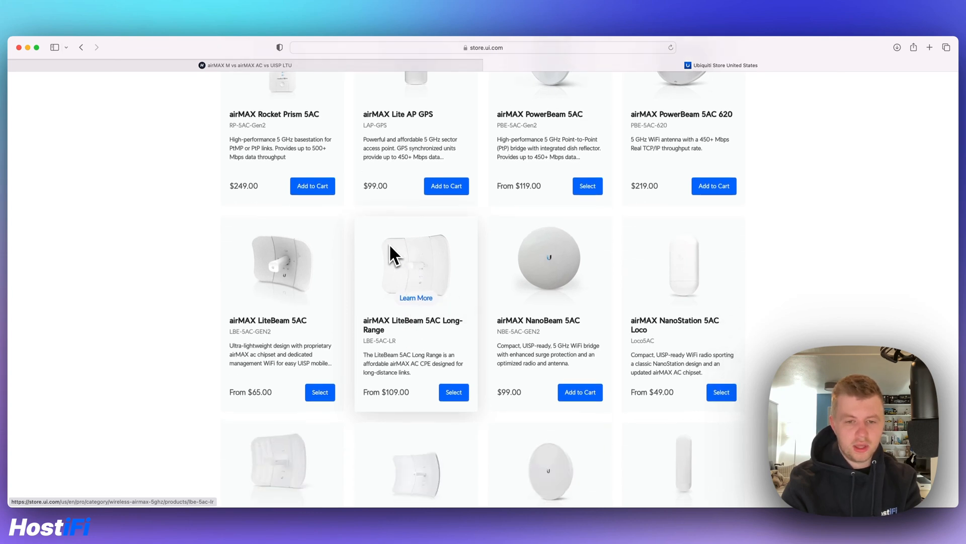
scroll(up, 3)
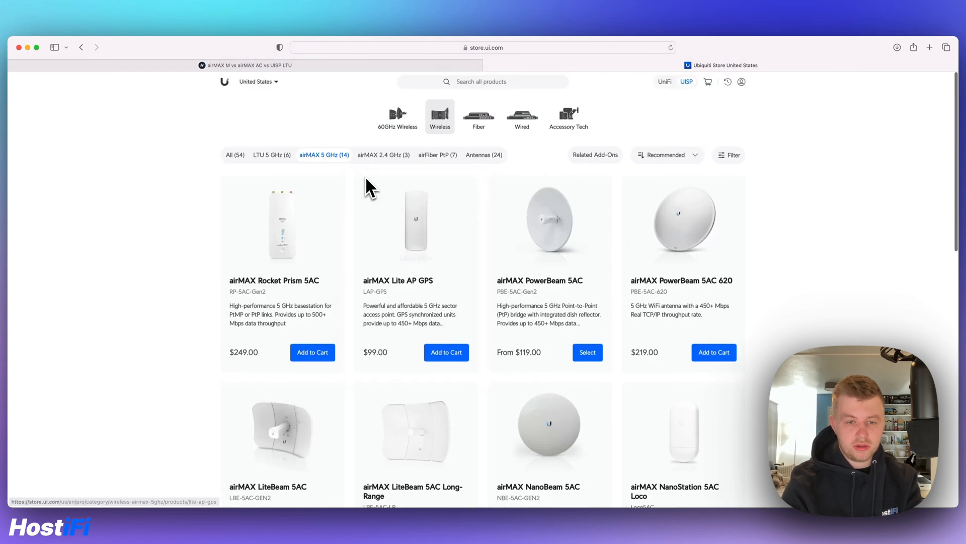
mouse_move(416, 238)
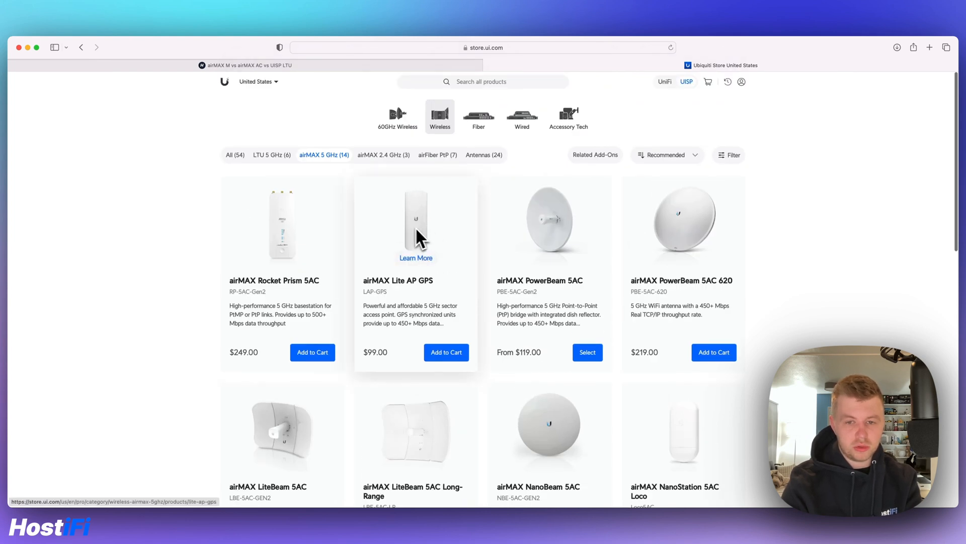
mouse_move(419, 222)
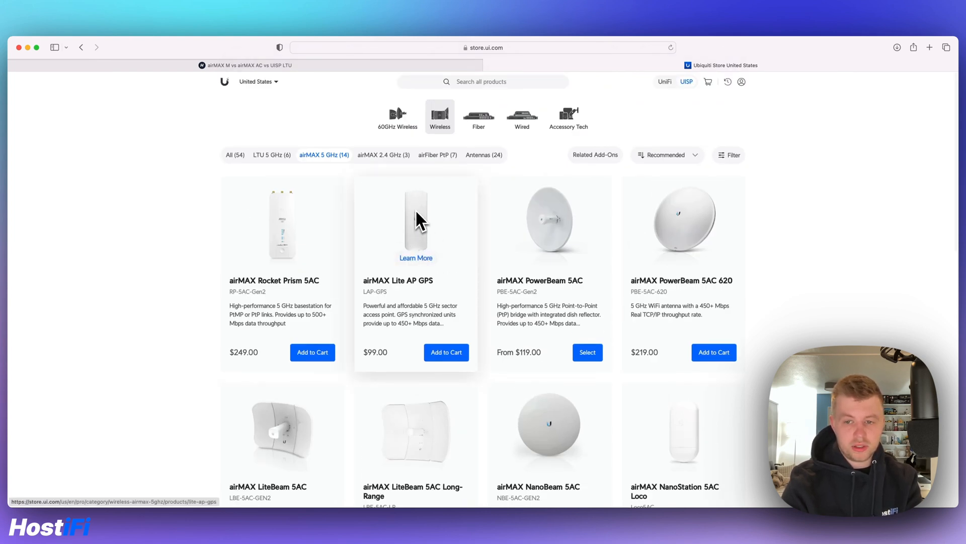
mouse_move(314, 68)
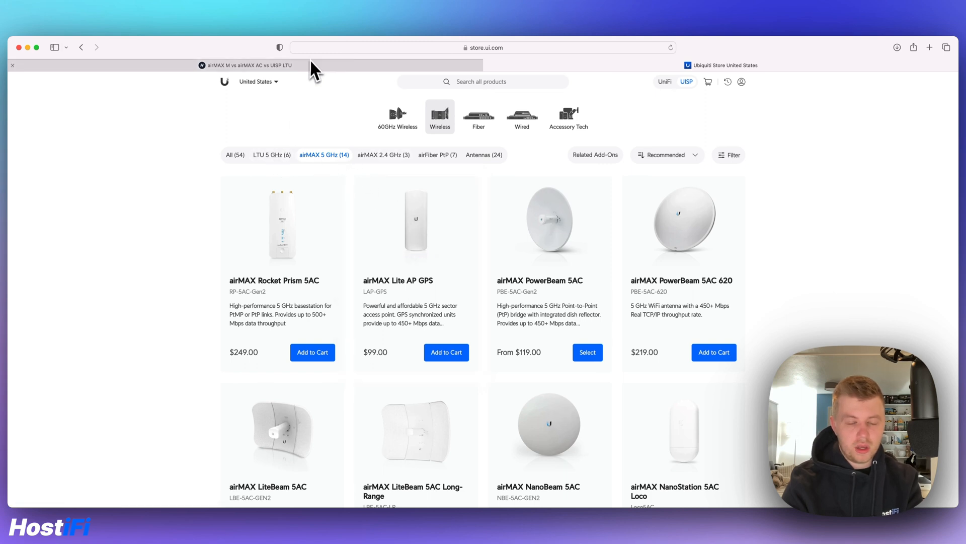
click(244, 65)
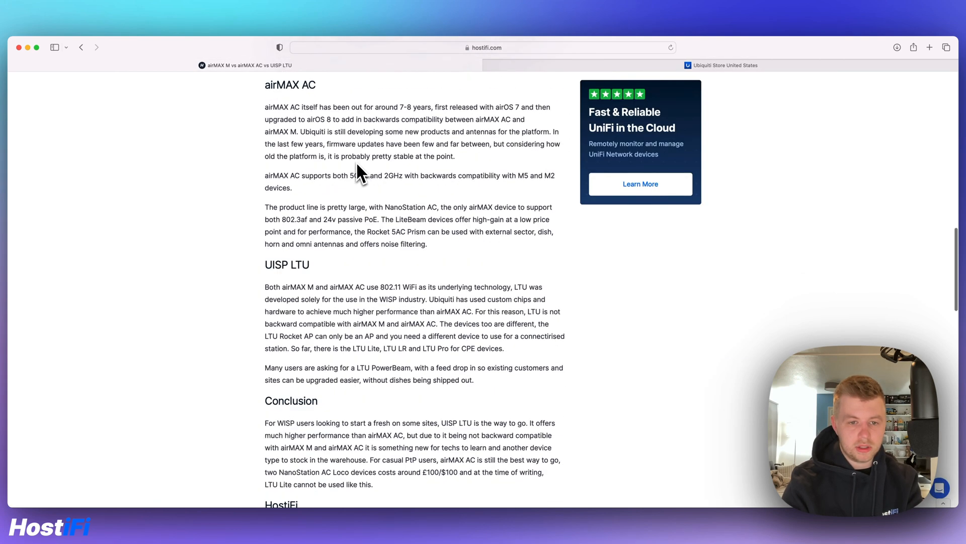
scroll(down, 3)
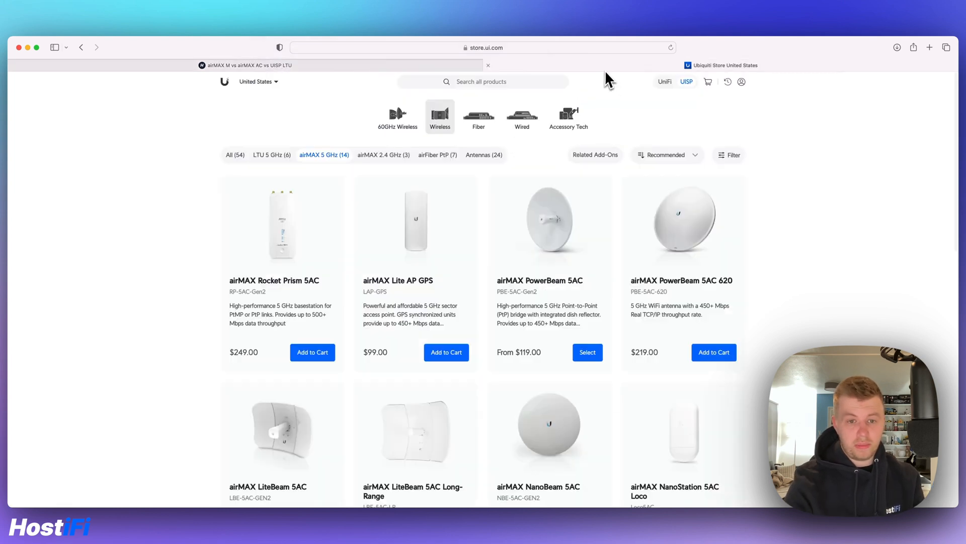
- Filter to the LTU 5 GHz products and scroll through the six listings
click(267, 155)
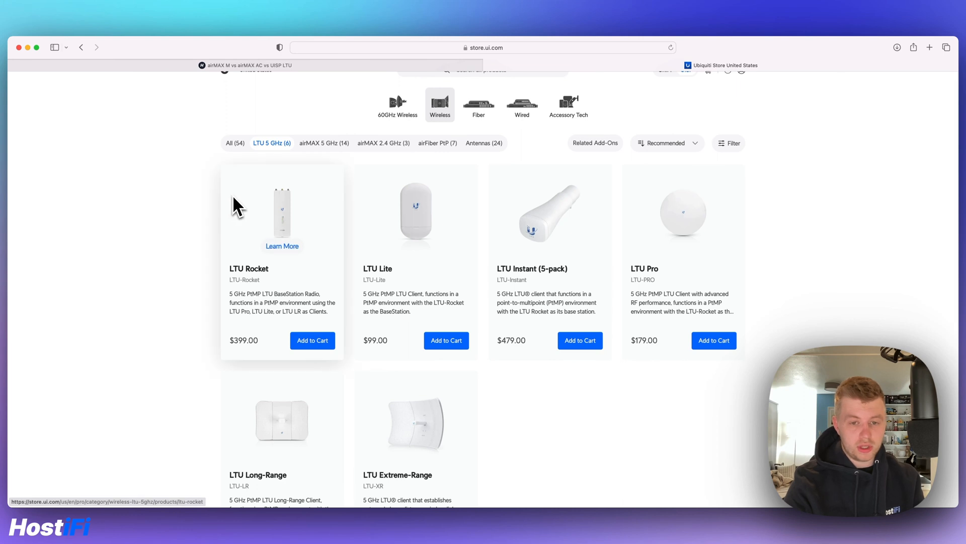
scroll(down, 3)
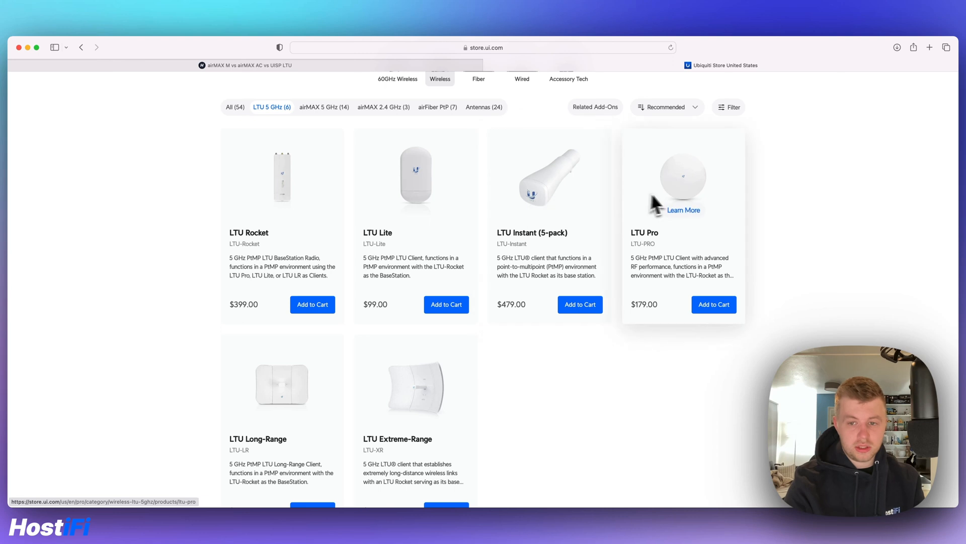
scroll(down, 3)
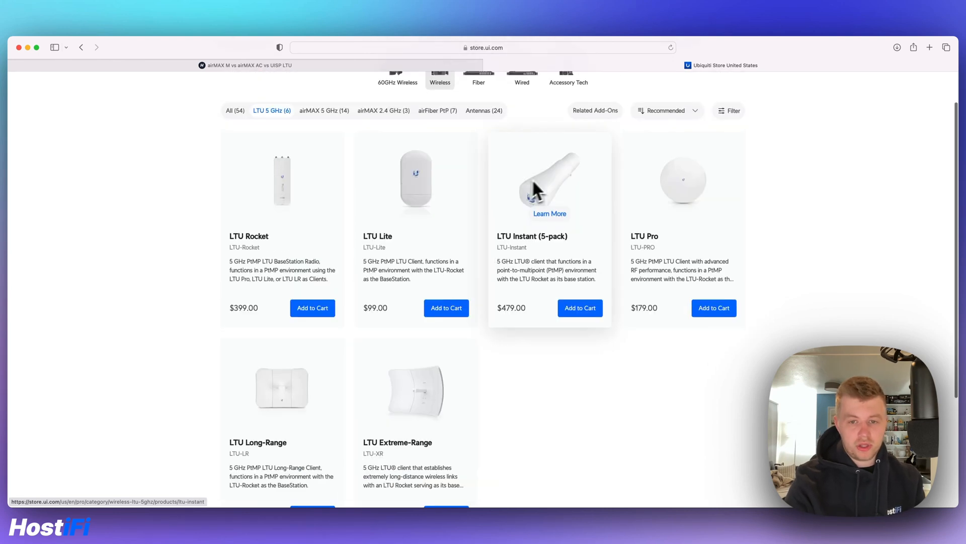
mouse_move(538, 196)
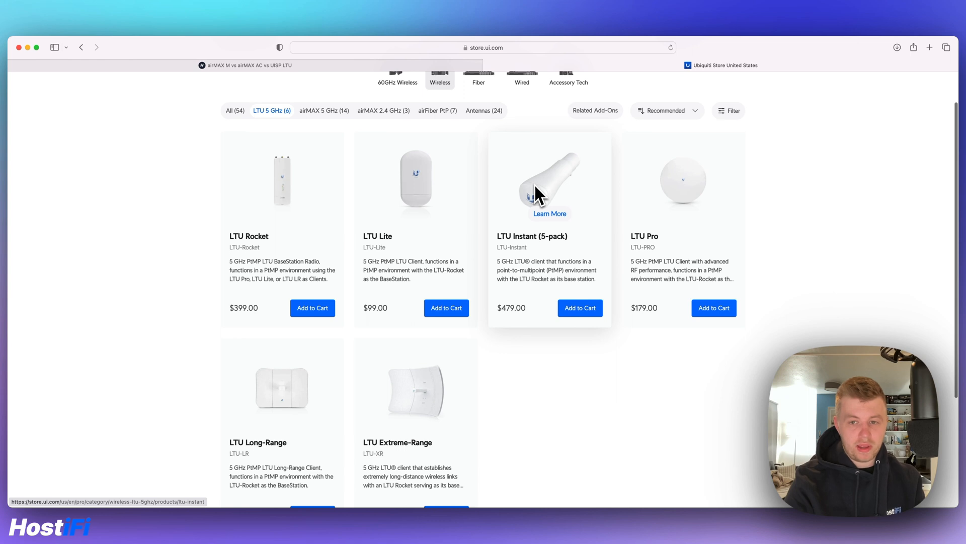
mouse_move(609, 170)
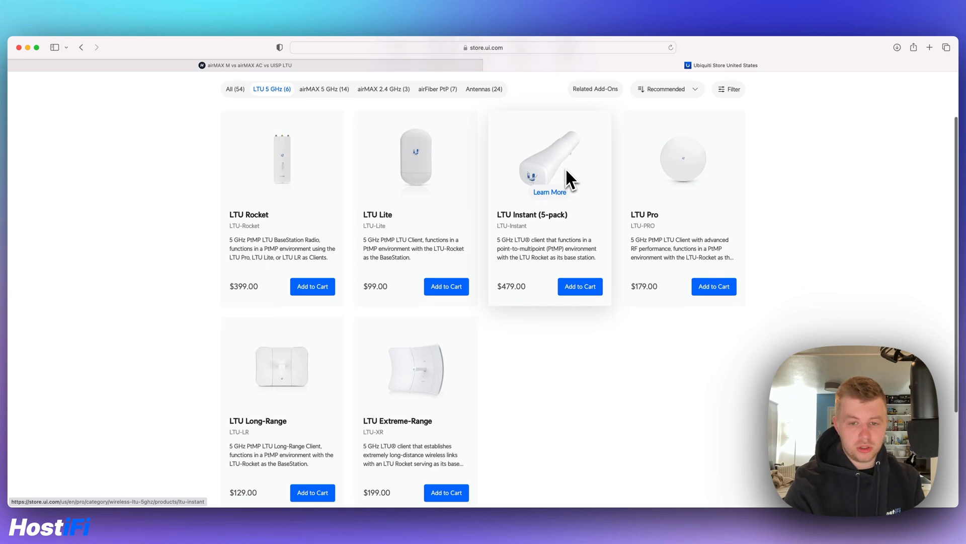
mouse_move(282, 368)
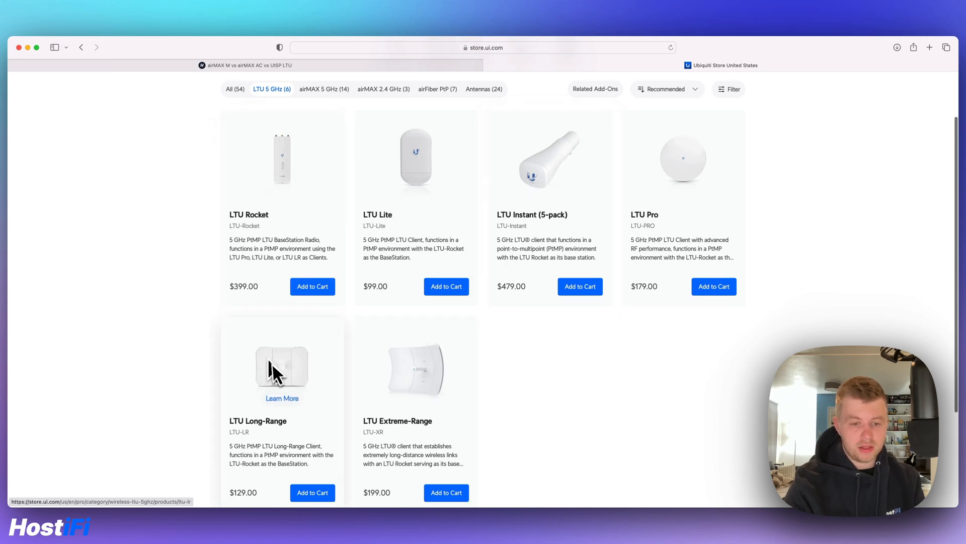
mouse_move(298, 389)
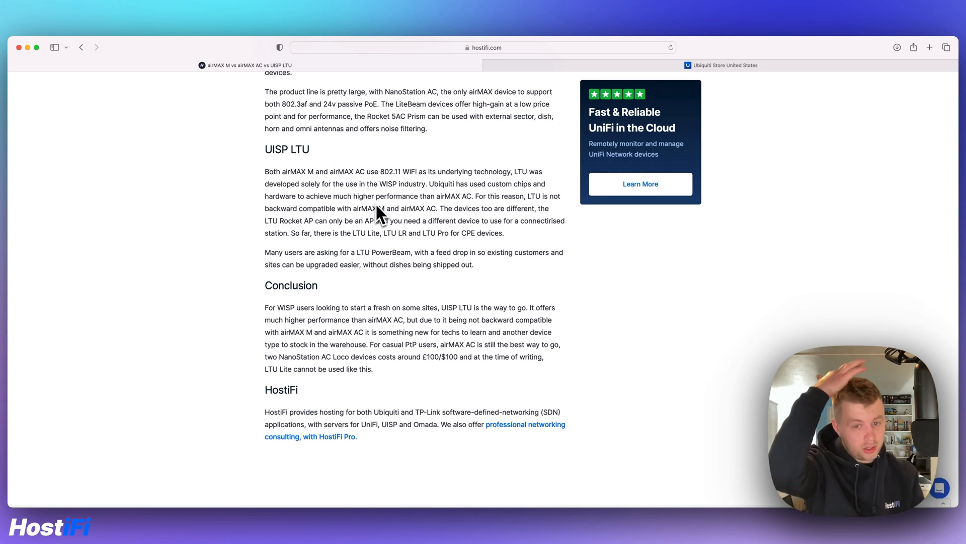
mouse_move(580, 71)
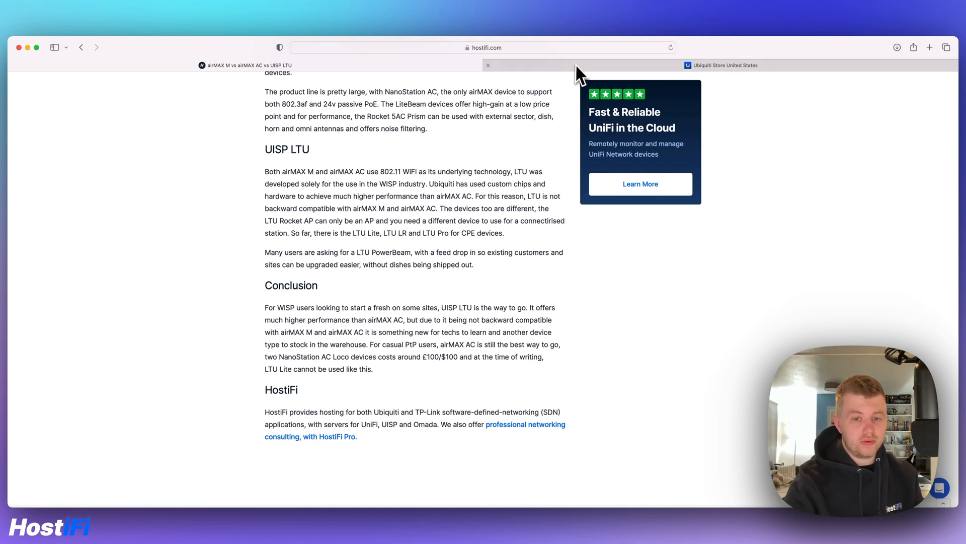
click(720, 65)
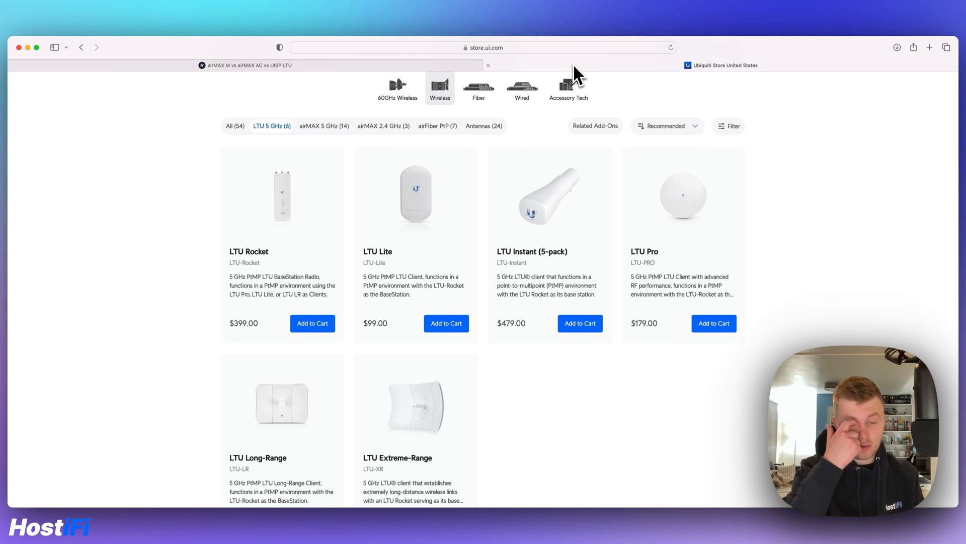
mouse_move(567, 87)
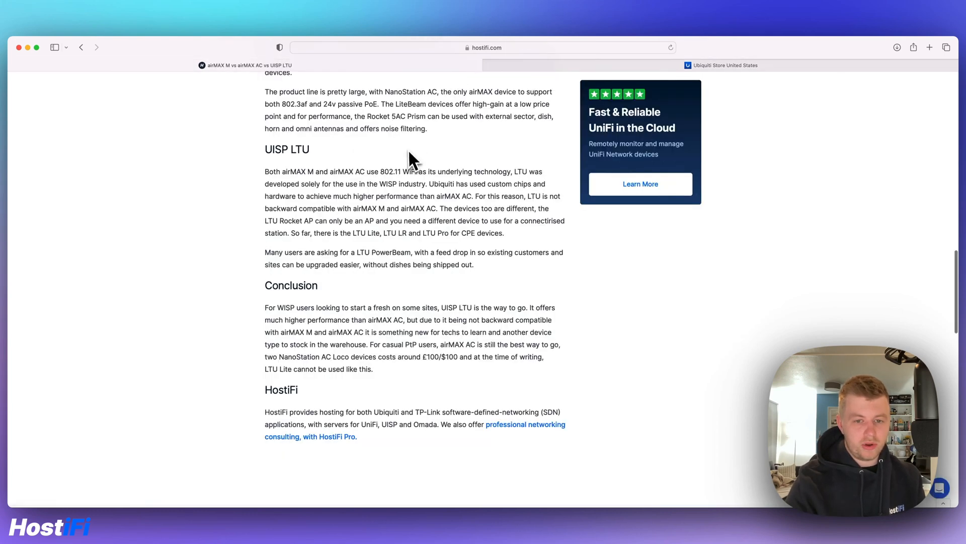
mouse_move(412, 166)
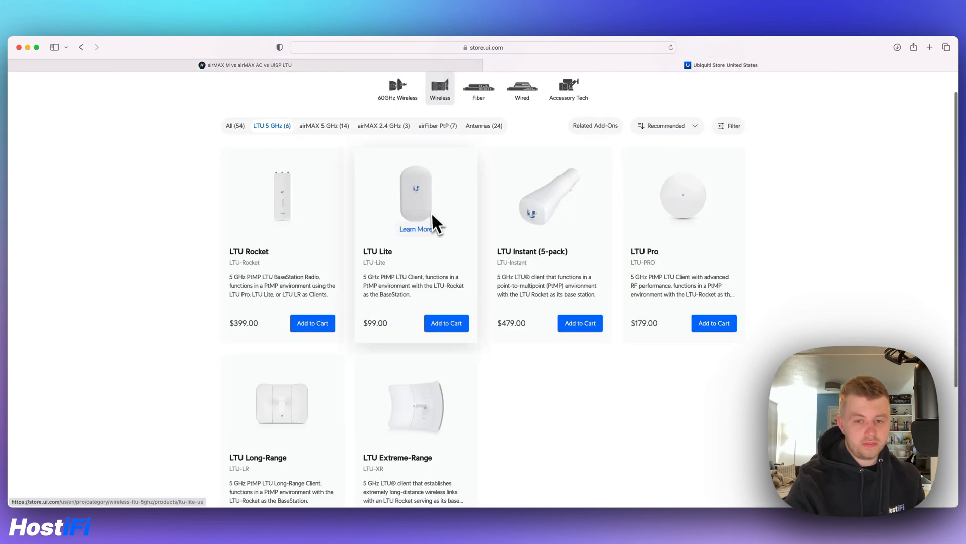
mouse_move(733, 221)
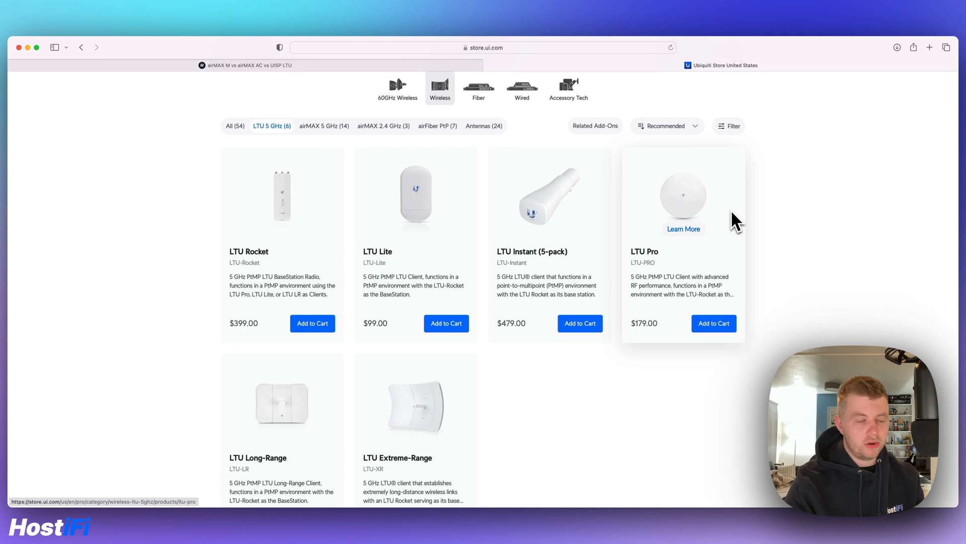
mouse_move(416, 237)
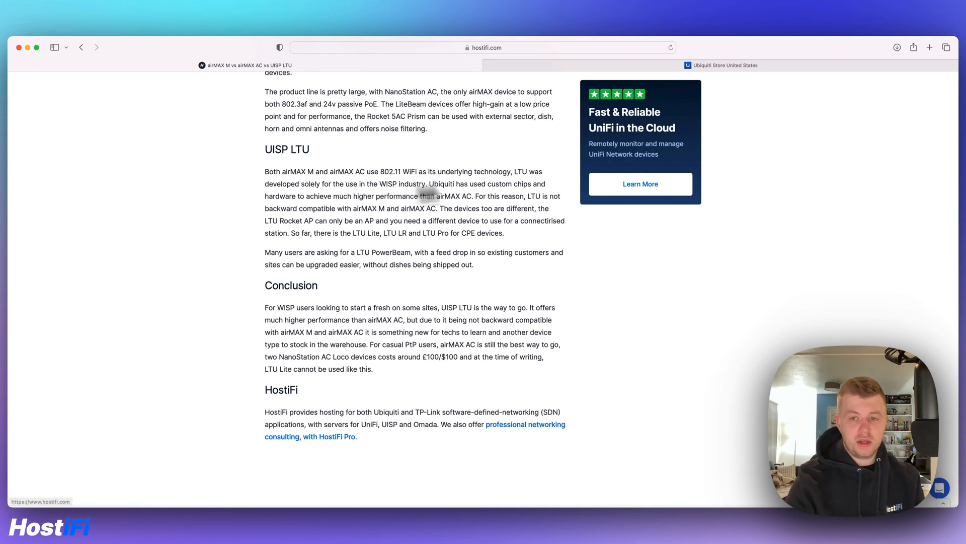
- Return to the store and view the airMAX NanoStation 5AC page down to its port diagram
click(640, 183)
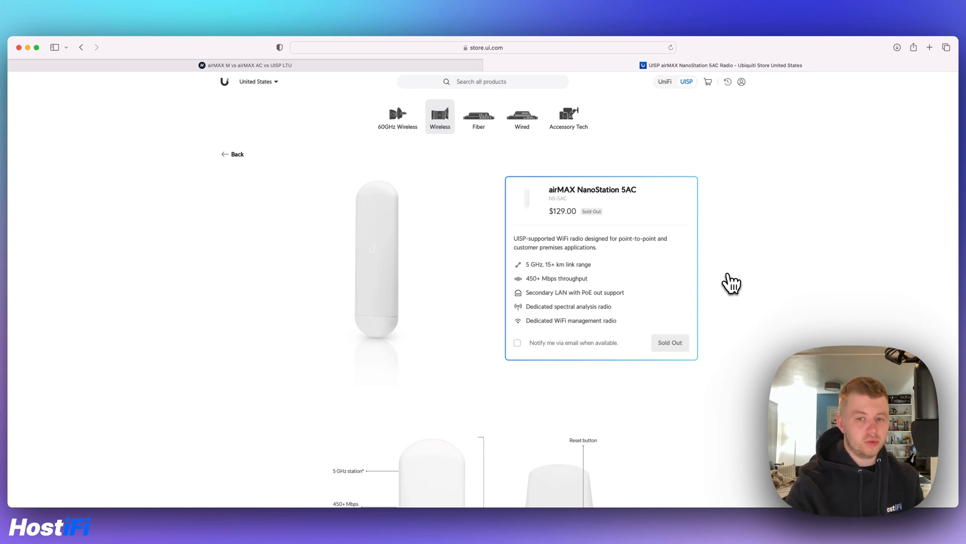
scroll(down, 3)
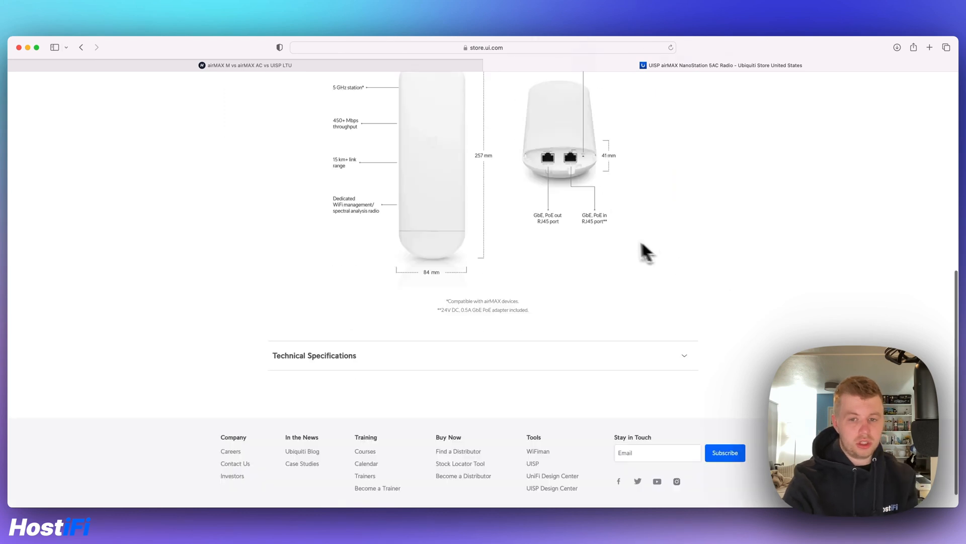
scroll(up, 3)
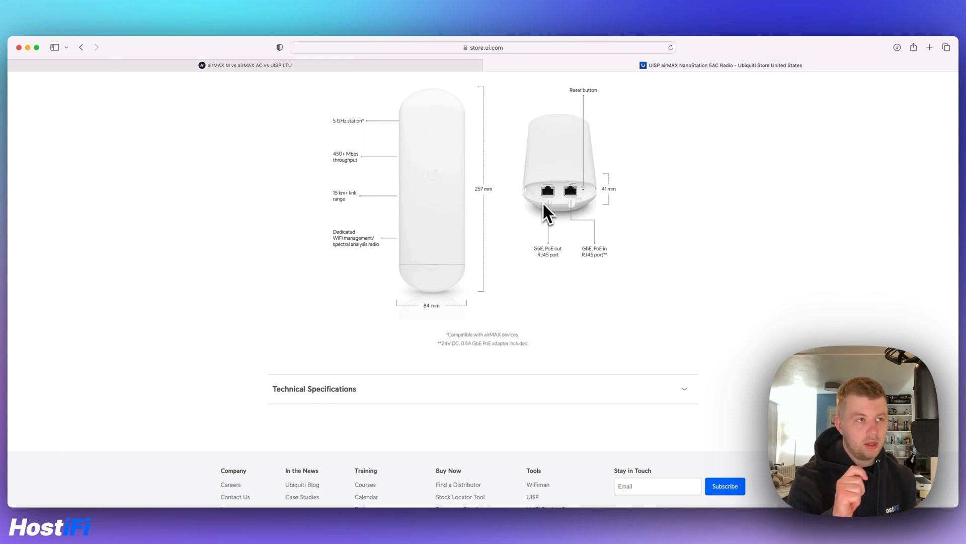
mouse_move(525, 185)
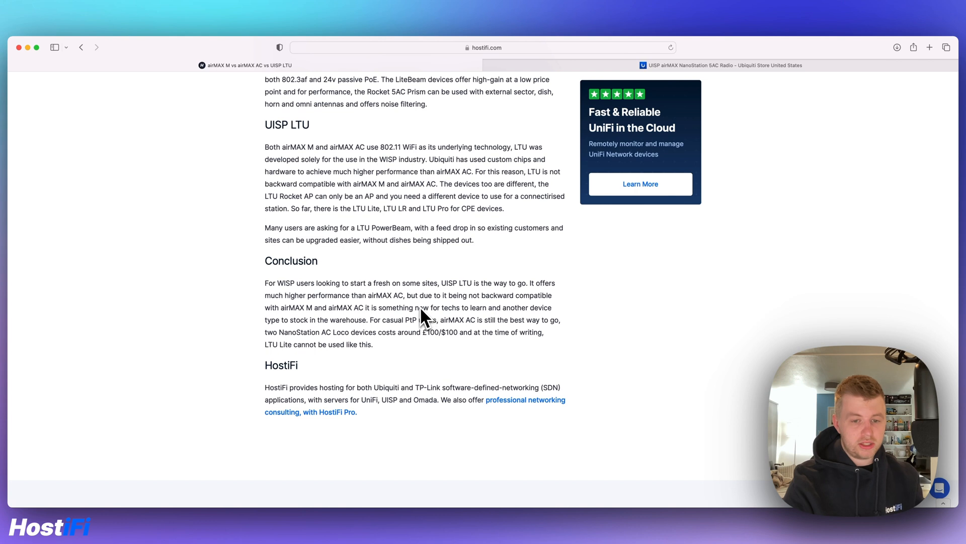
mouse_move(438, 336)
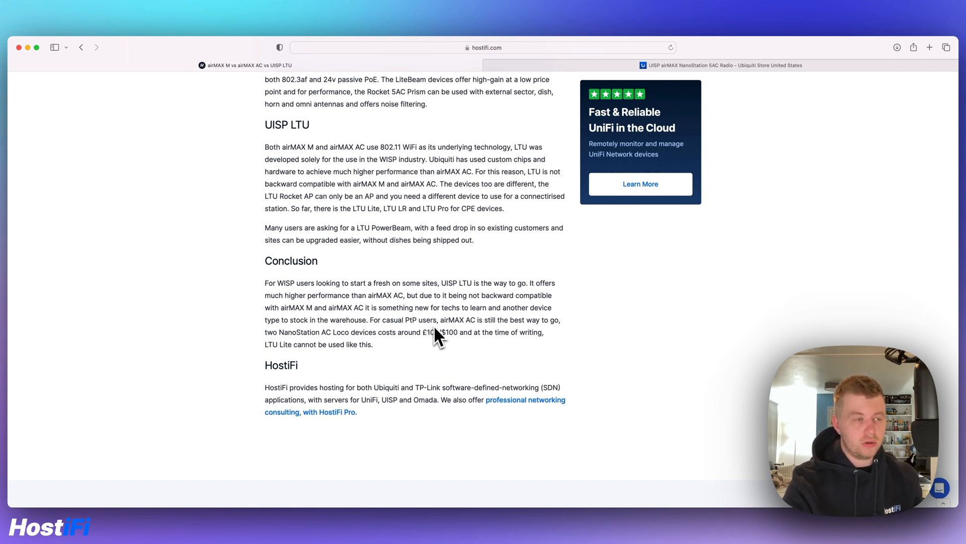
- Scroll the article back to its title and enter hostifi.com in the search field
scroll(up, 3)
text(hostif)
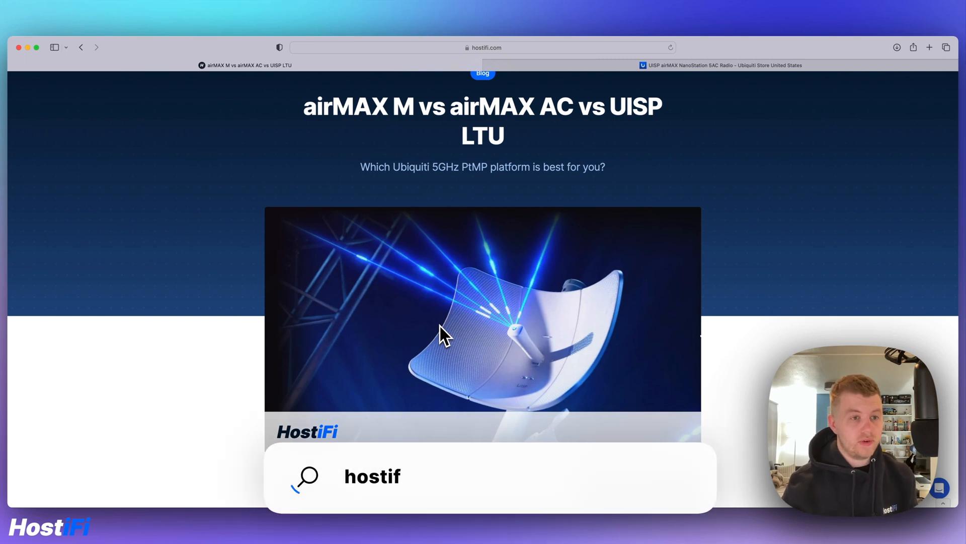
text(i.com)
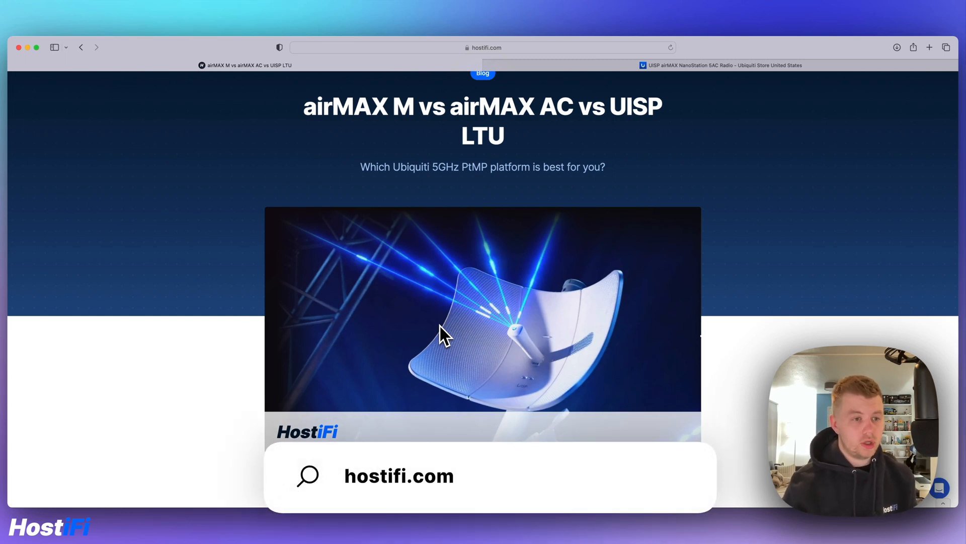